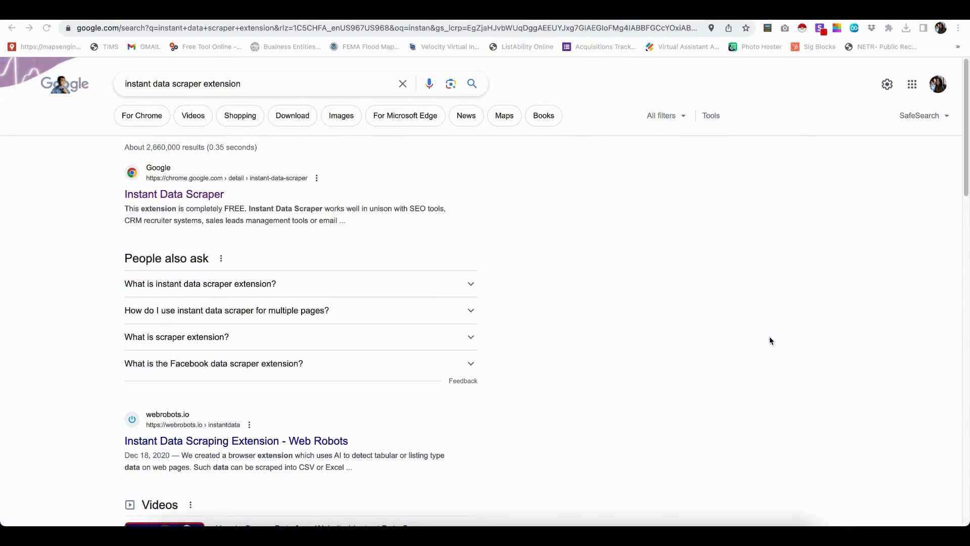
{"action": "mouse_move", "coordinate": [772, 335]}
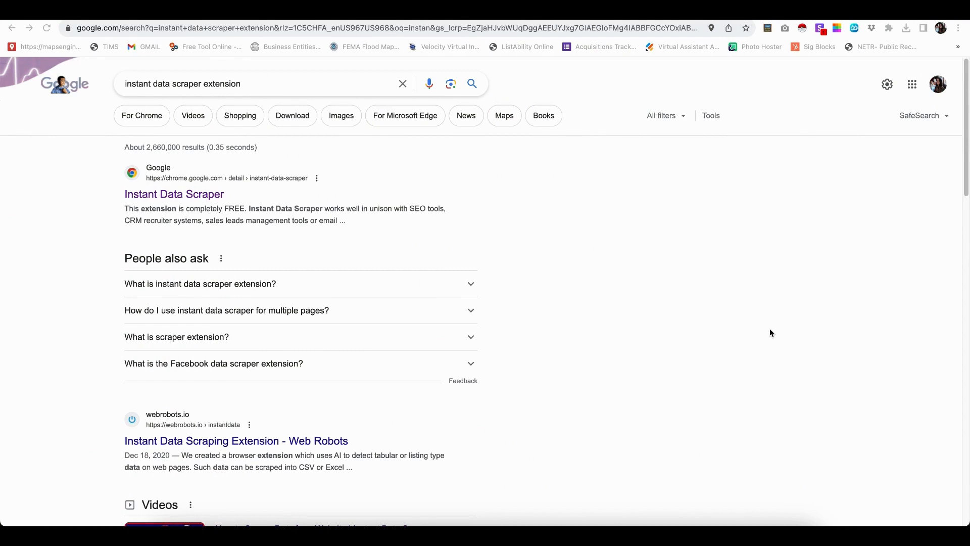
{"action": "mouse_move", "coordinate": [688, 312]}
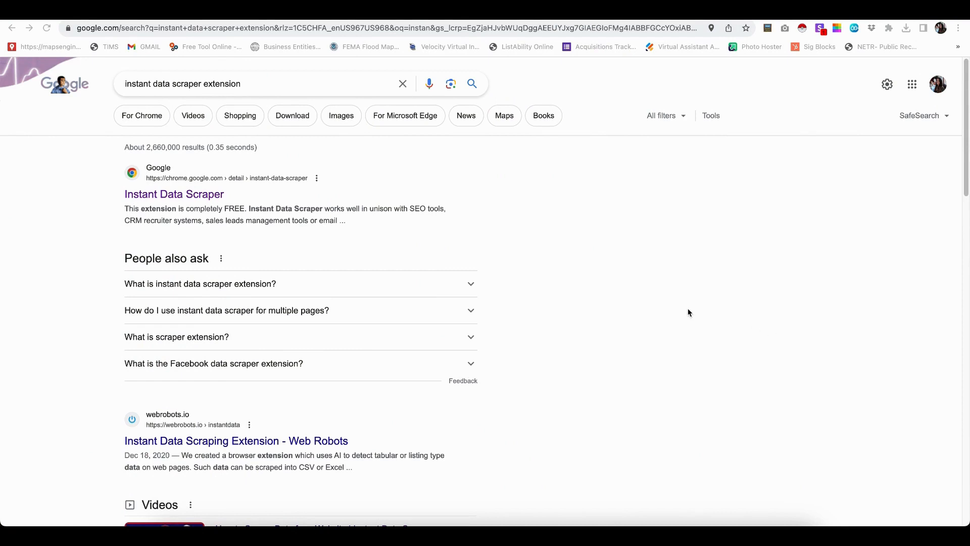
{"action": "mouse_move", "coordinate": [183, 211]}
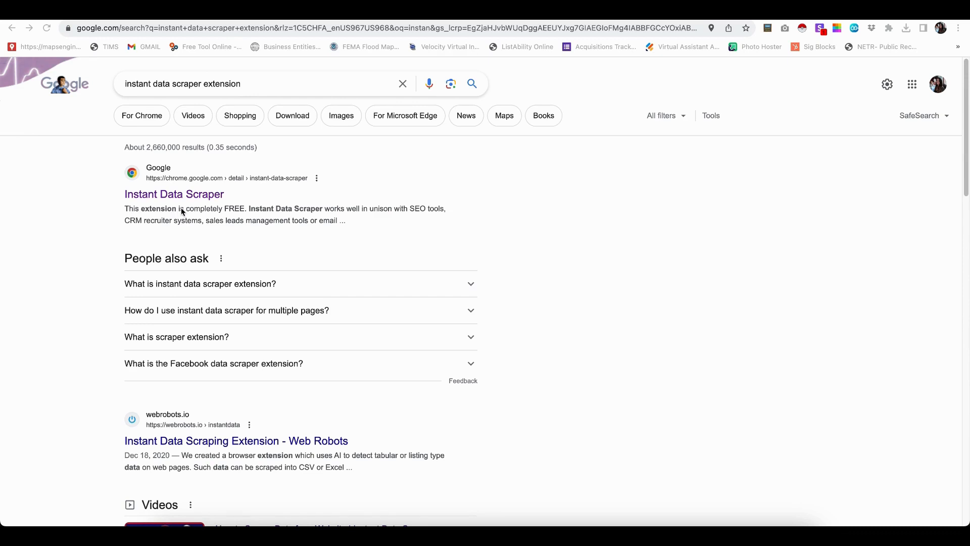
{"action": "mouse_move", "coordinate": [266, 192]}
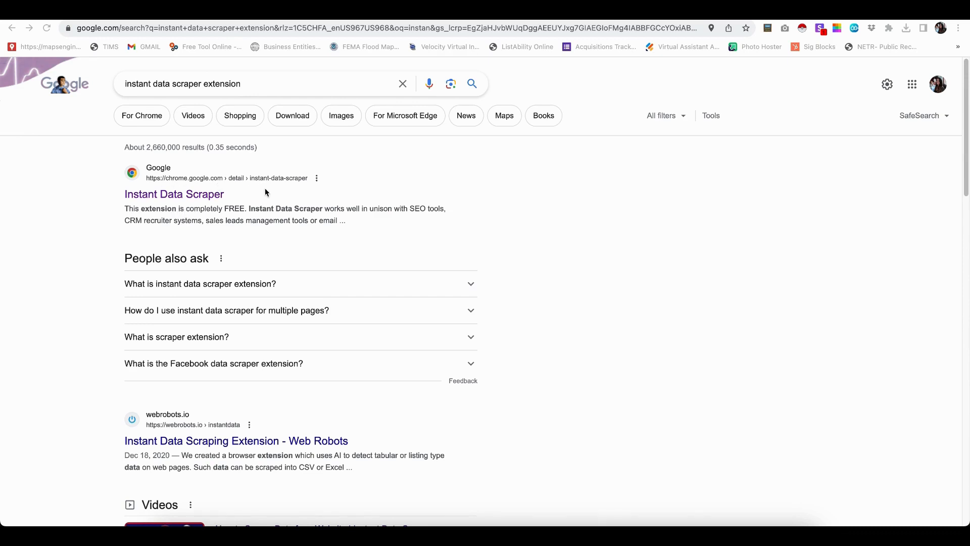
- Open the Instant Data Scraper listing in the Chrome Web Store, already added to Chrome
{"action": "left_click", "coordinate": [173, 194]}
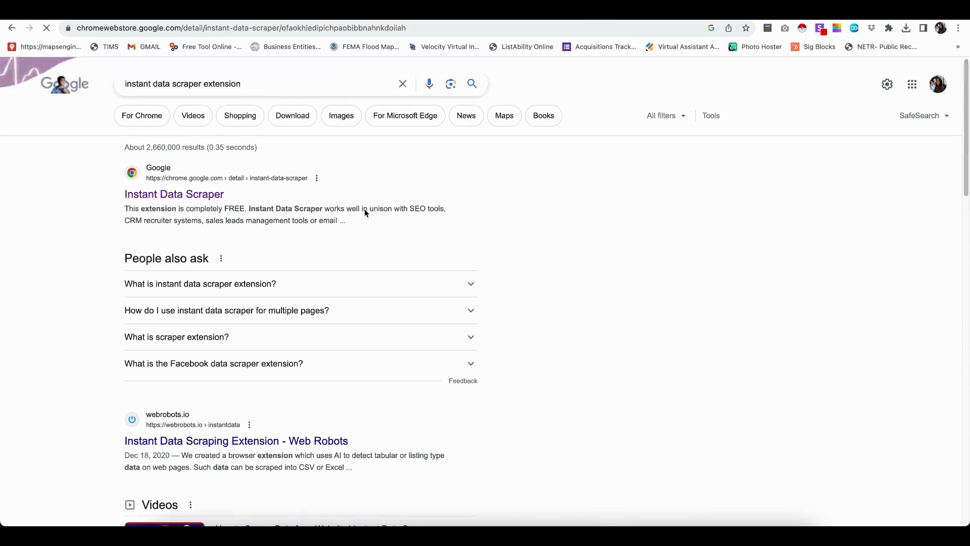
{"action": "left_click", "coordinate": [174, 194]}
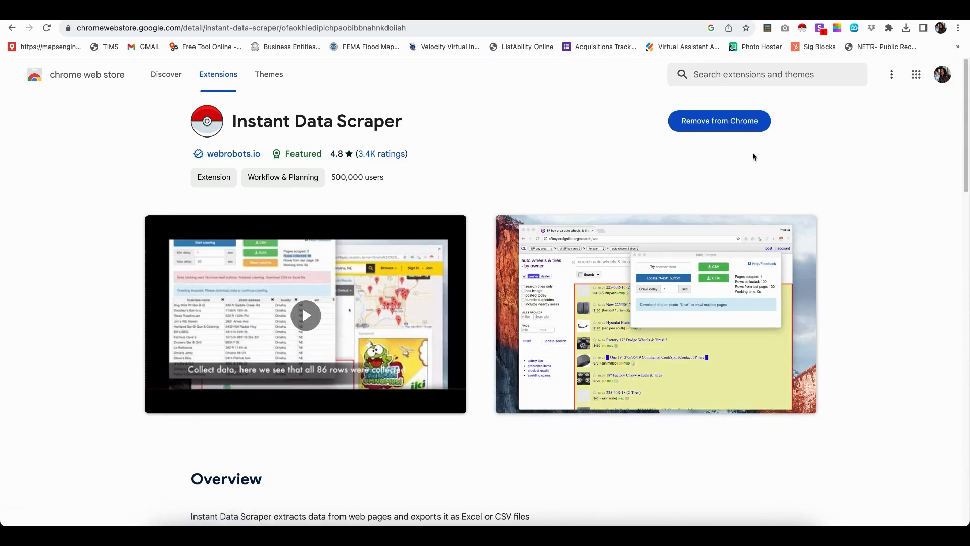
{"action": "mouse_move", "coordinate": [718, 120]}
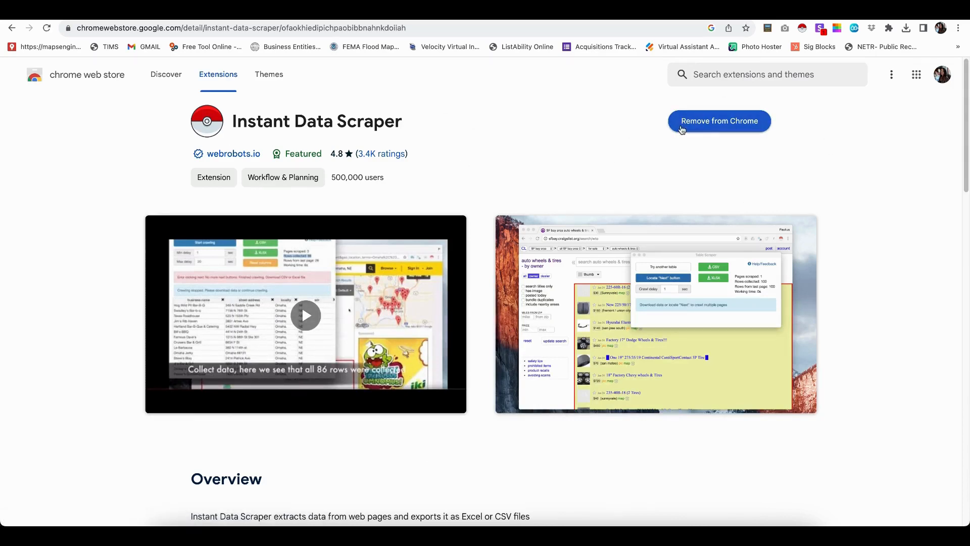
{"action": "mouse_move", "coordinate": [756, 143]}
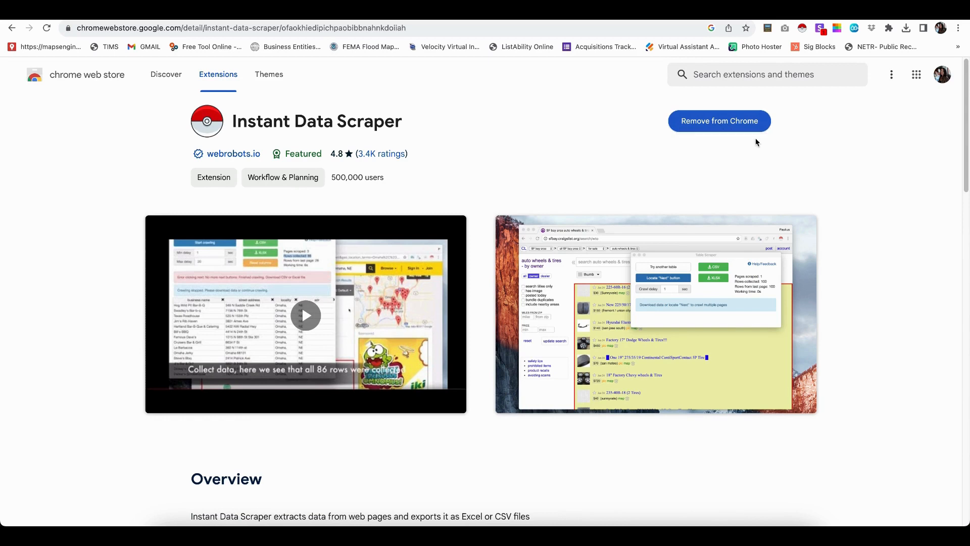
{"action": "mouse_move", "coordinate": [729, 145]}
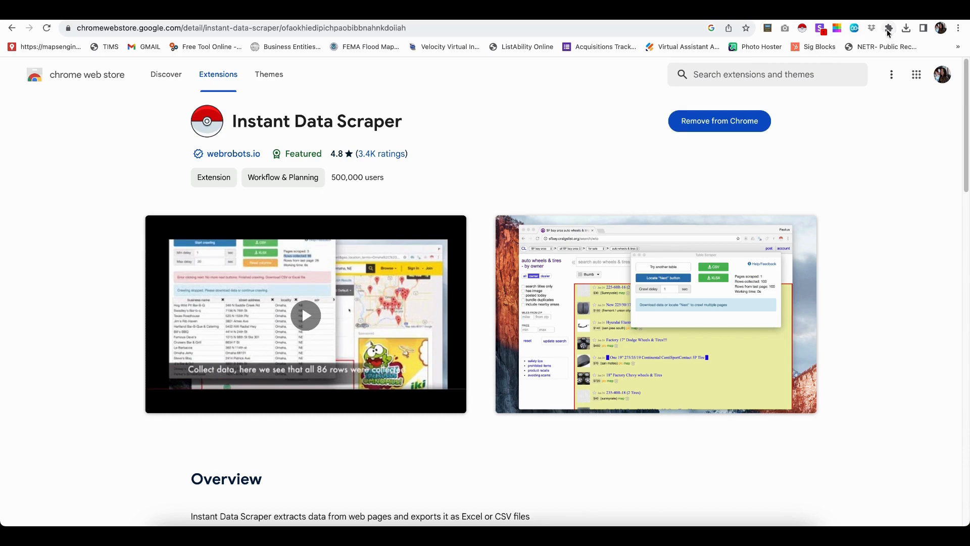
- Check the installed extensions list for the pinned Instant Data Scraper, then dismiss it
{"action": "left_click", "coordinate": [887, 29]}
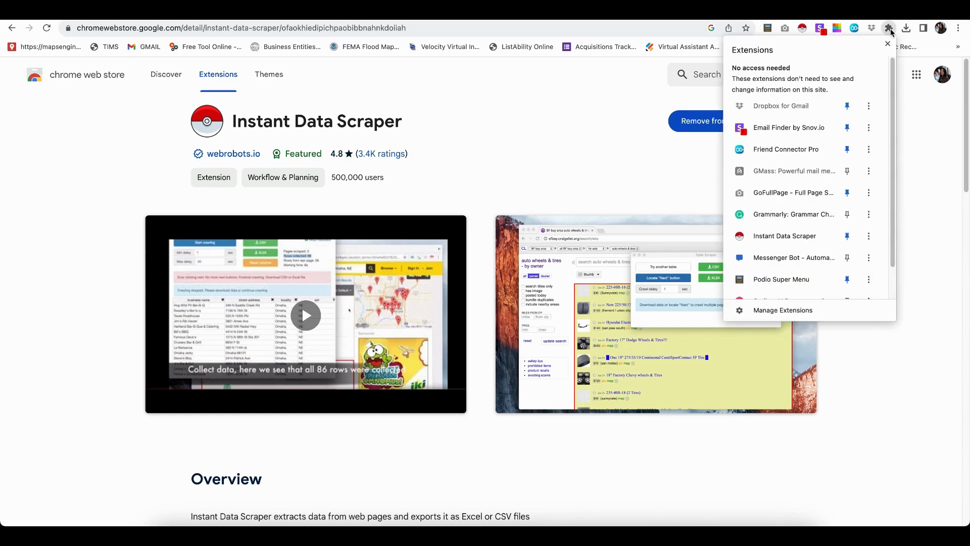
{"action": "mouse_move", "coordinate": [756, 55]}
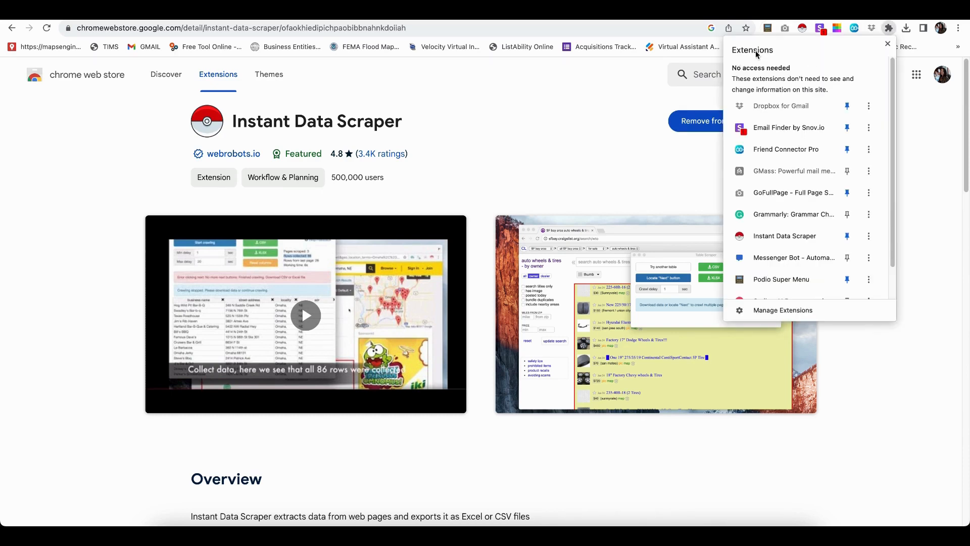
{"action": "mouse_move", "coordinate": [847, 127]}
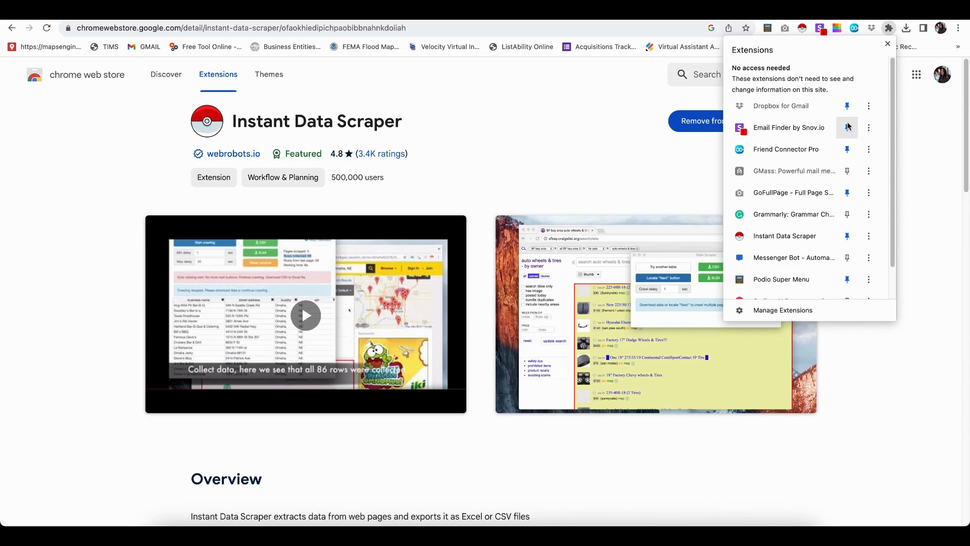
{"action": "mouse_move", "coordinate": [840, 53]}
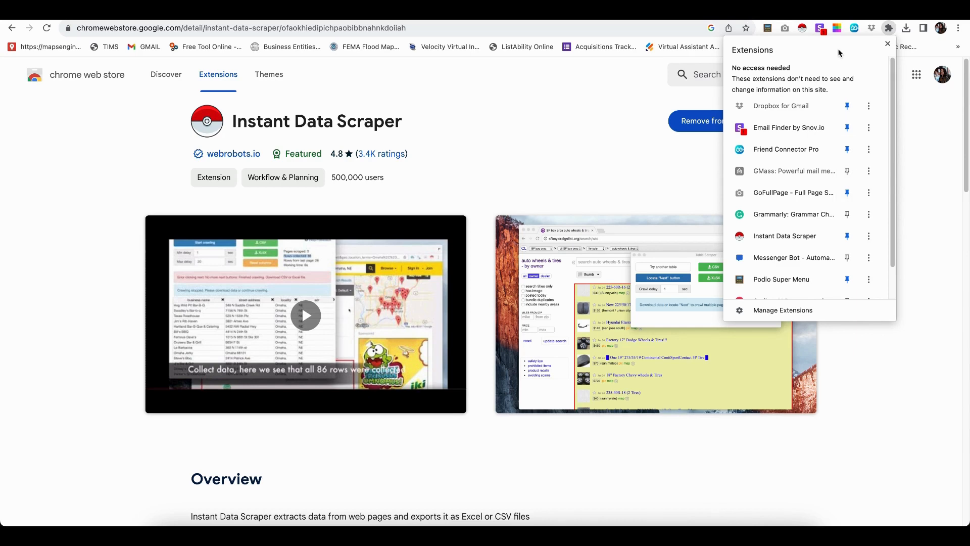
{"action": "mouse_move", "coordinate": [816, 32]}
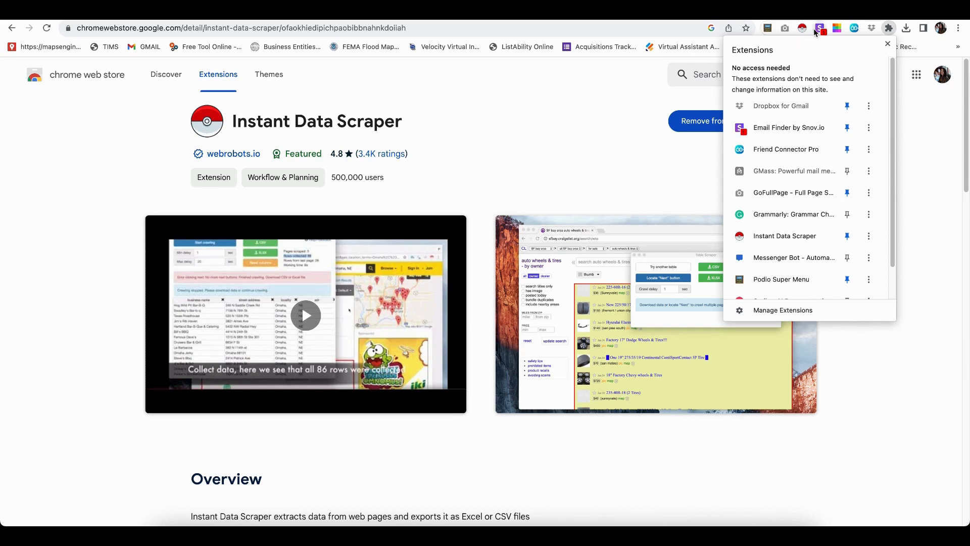
{"action": "mouse_move", "coordinate": [819, 28]}
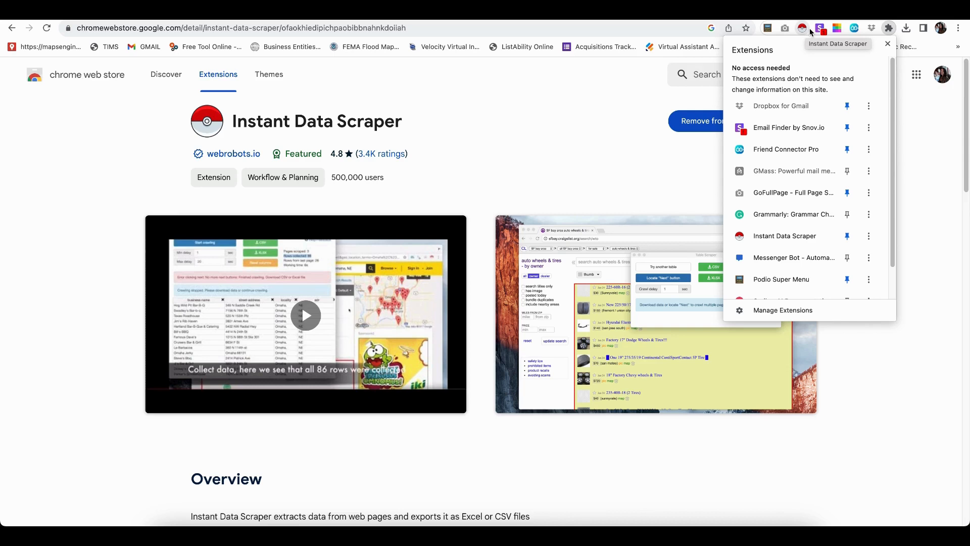
{"action": "mouse_move", "coordinate": [807, 36]}
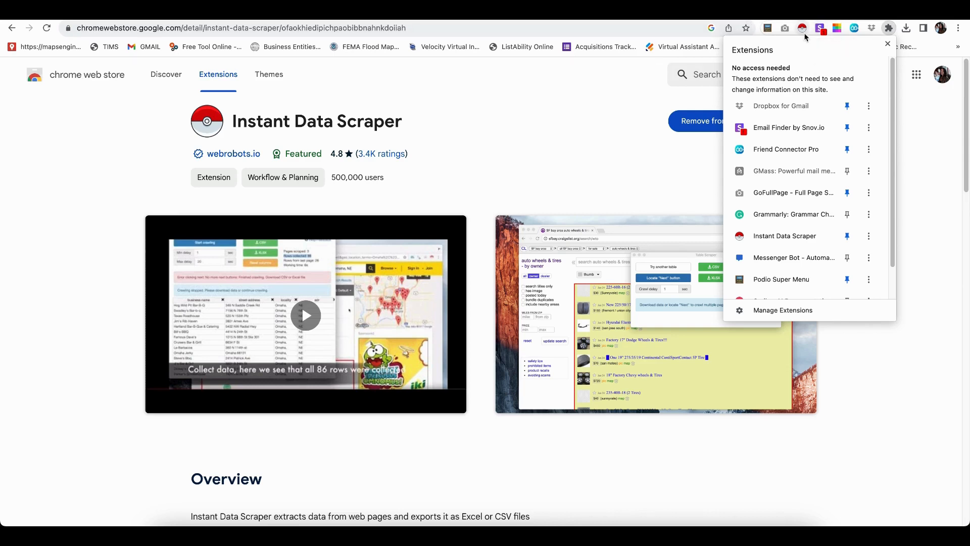
{"action": "left_click", "coordinate": [887, 43]}
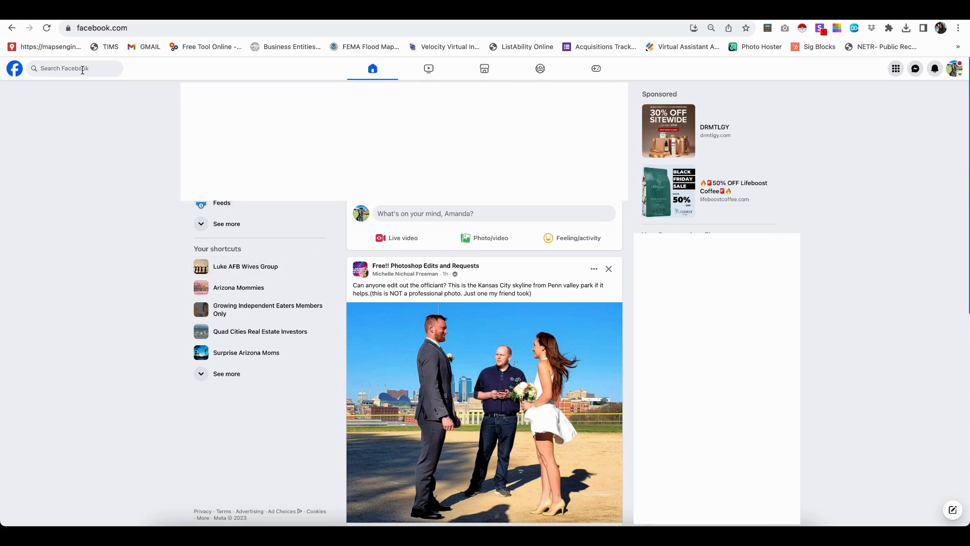
{"action": "mouse_move", "coordinate": [260, 332]}
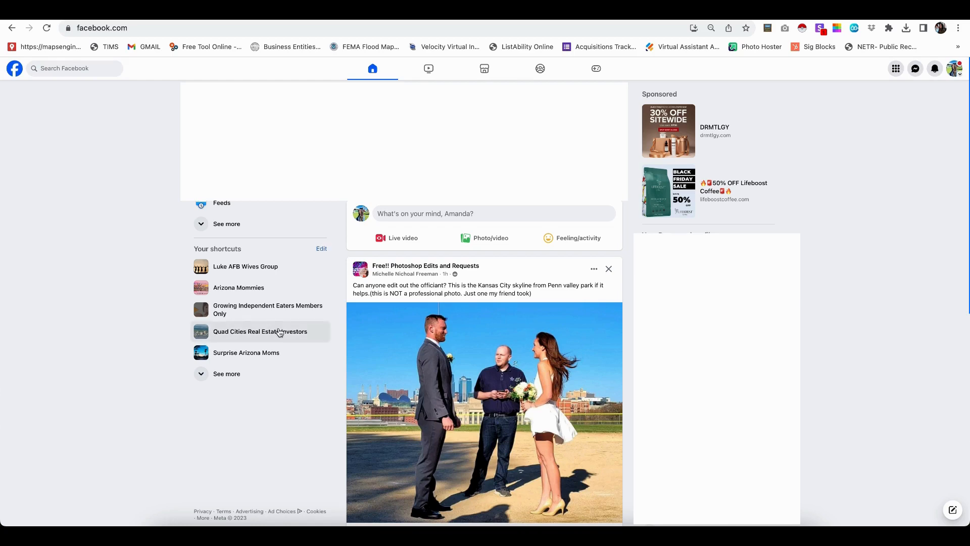
- Open the Quad Cities Real Estate Investors group from Your shortcuts
{"action": "left_click", "coordinate": [259, 332]}
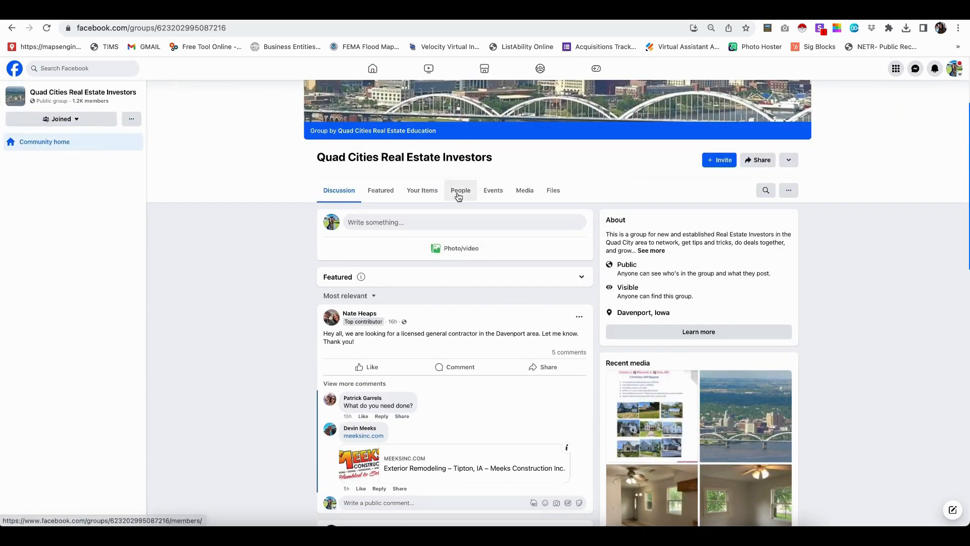
{"action": "left_click", "coordinate": [461, 190]}
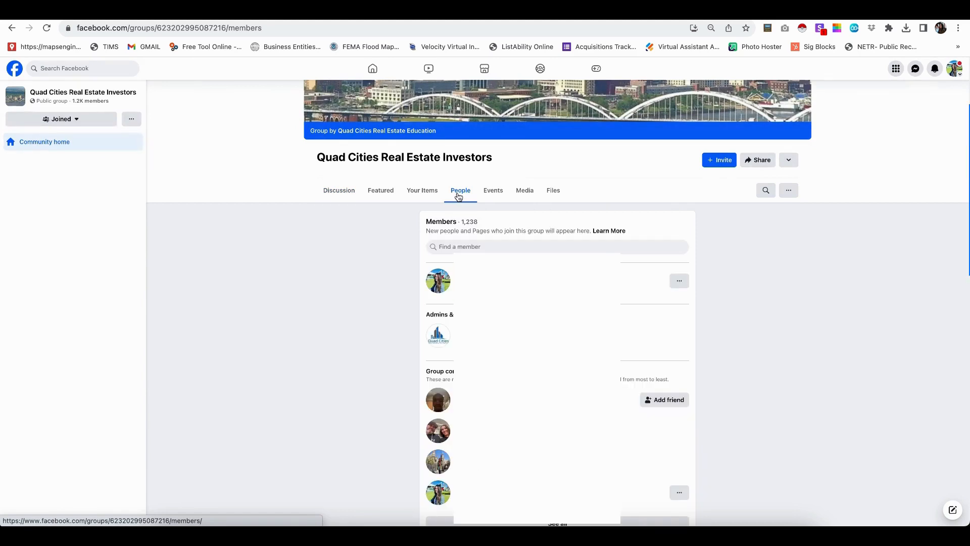
{"action": "double_click", "coordinate": [468, 221]}
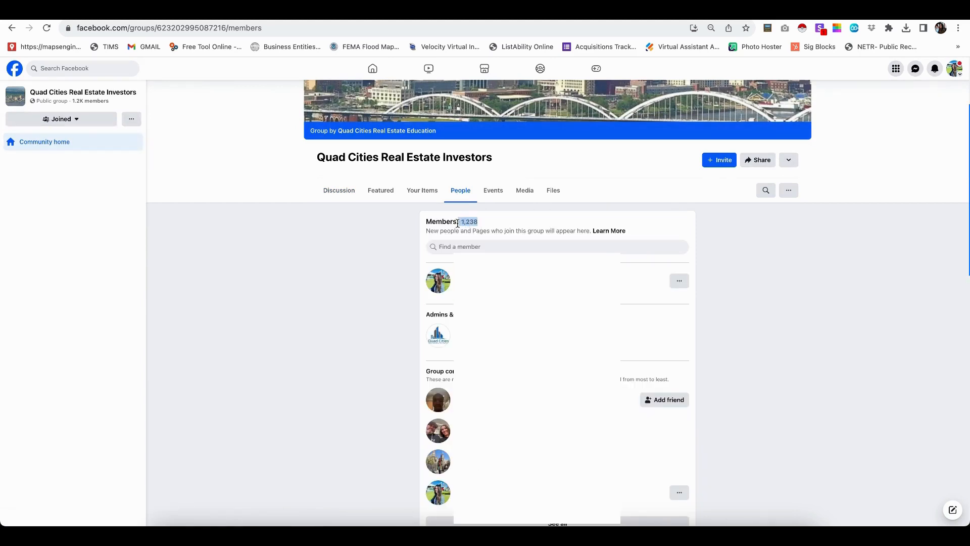
{"action": "mouse_move", "coordinate": [518, 224]}
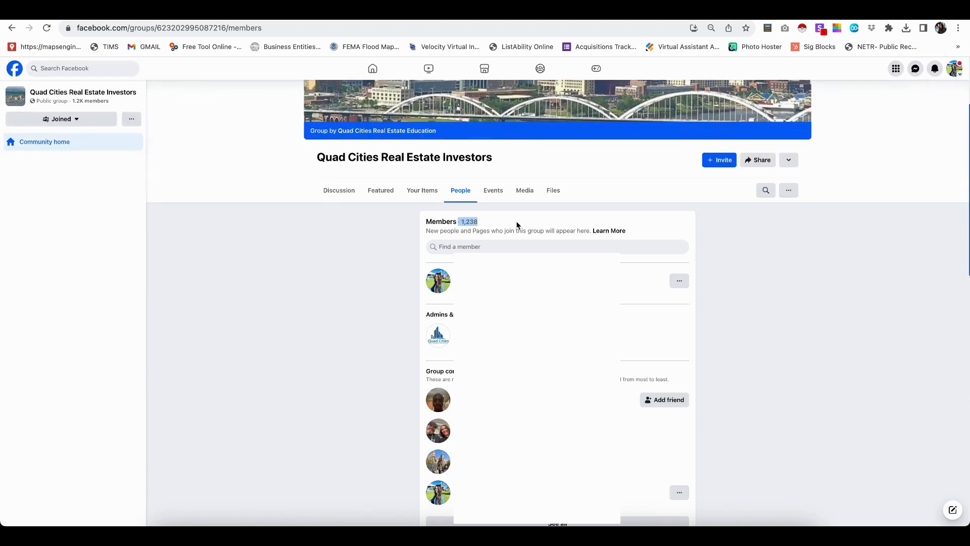
{"action": "mouse_move", "coordinate": [377, 275]}
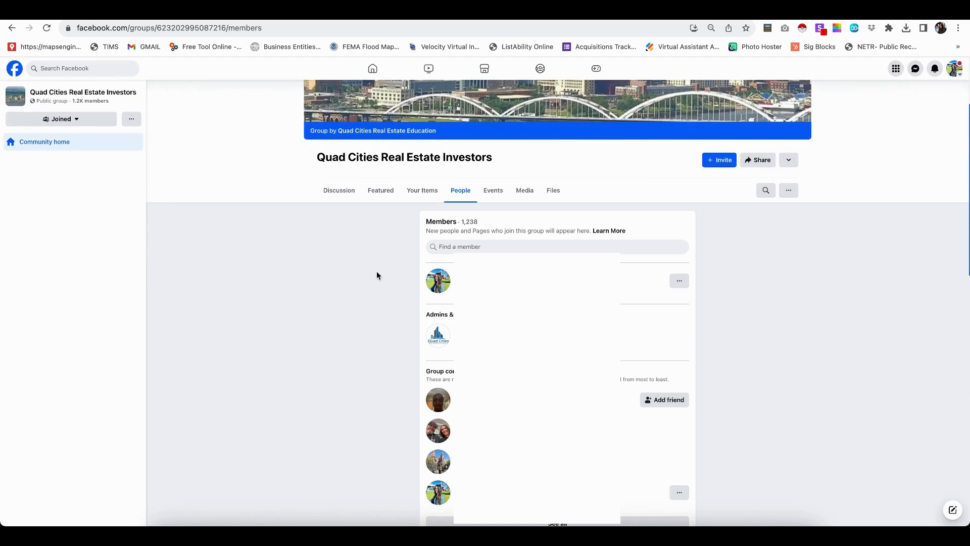
{"action": "mouse_move", "coordinate": [801, 28]}
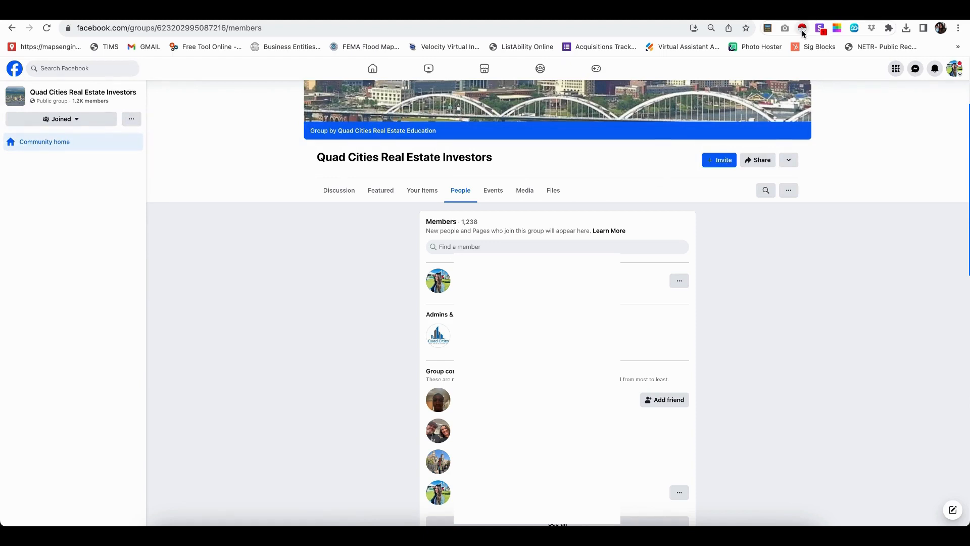
{"action": "mouse_move", "coordinate": [460, 190]}
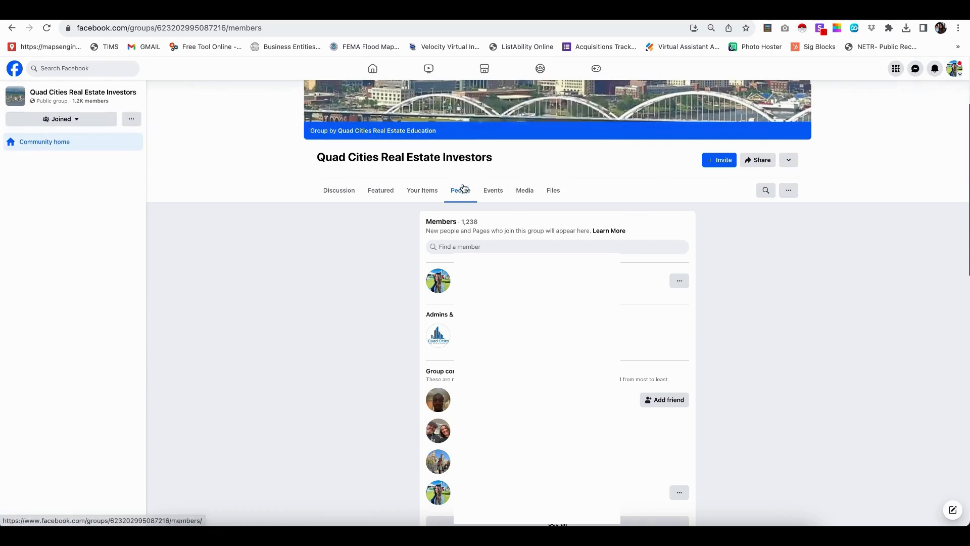
{"action": "scroll", "scroll_direction": "down", "scroll_amount": 3}
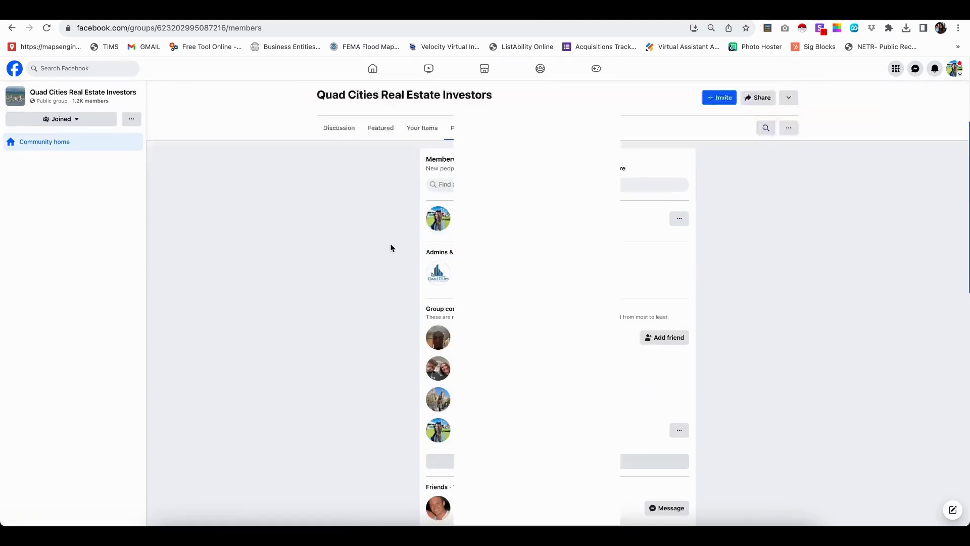
{"action": "scroll", "scroll_direction": "down", "scroll_amount": 3}
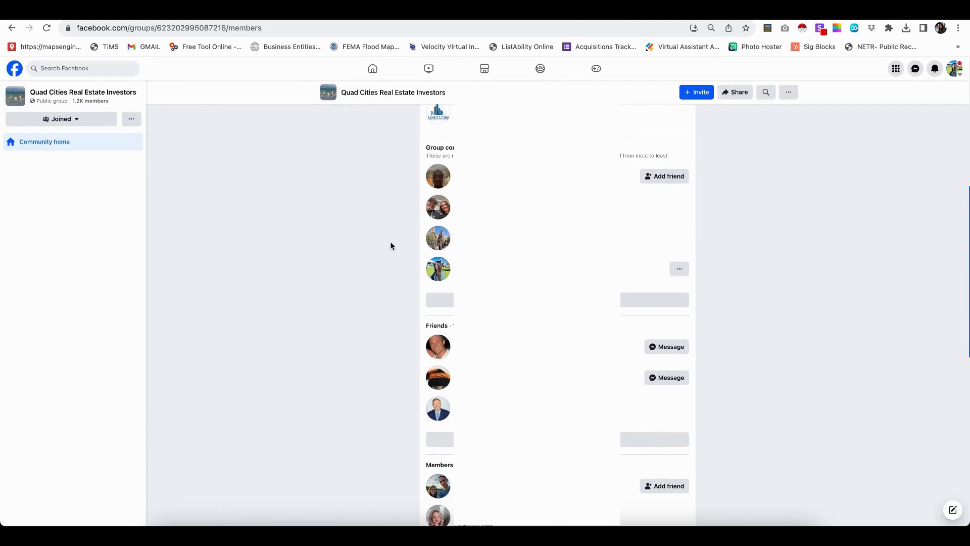
{"action": "scroll", "scroll_direction": "down", "scroll_amount": 3}
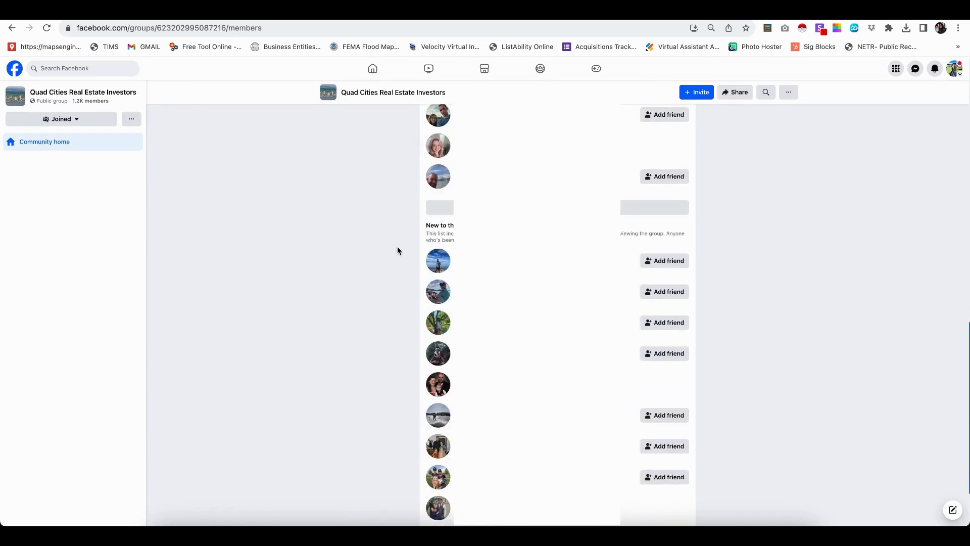
{"action": "scroll", "scroll_direction": "down", "scroll_amount": 3}
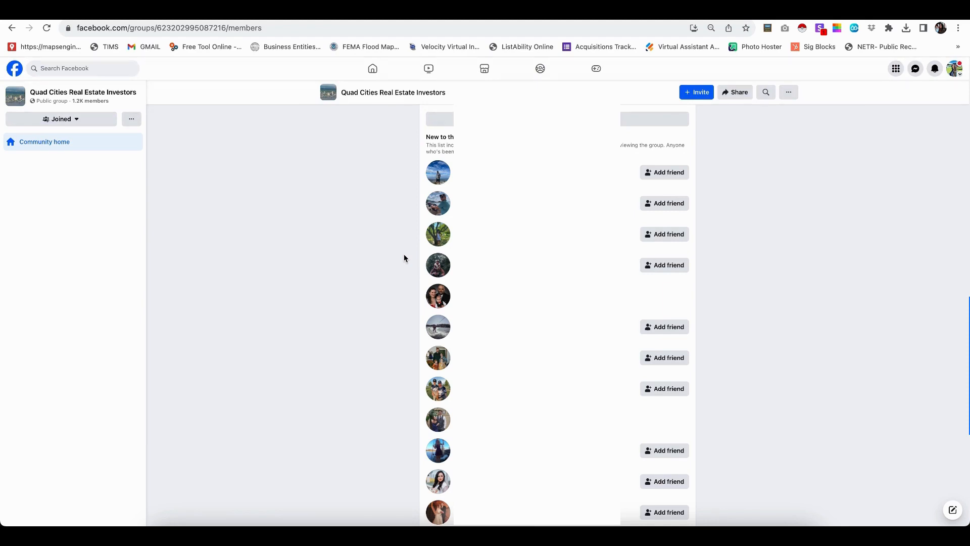
{"action": "scroll", "scroll_direction": "up", "scroll_amount": 3}
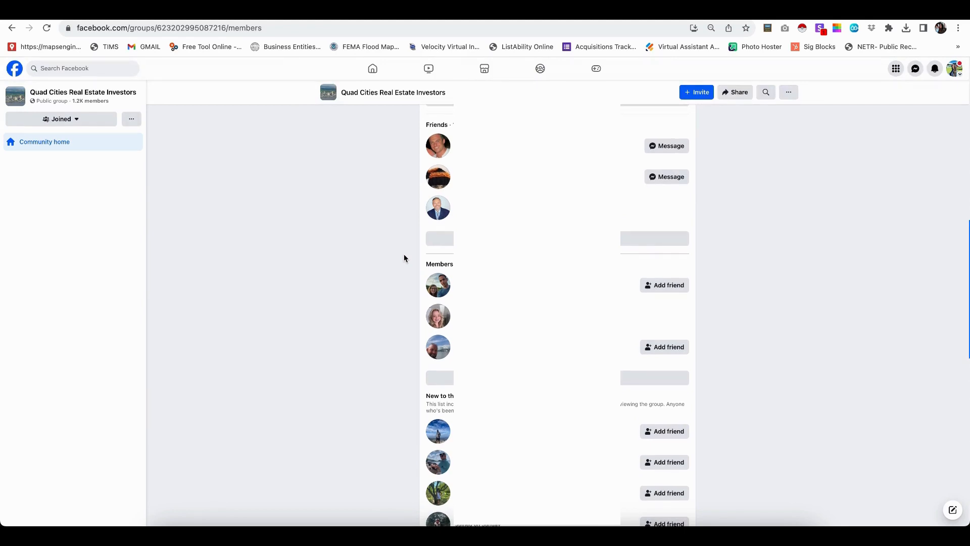
{"action": "scroll", "scroll_direction": "up", "scroll_amount": 3}
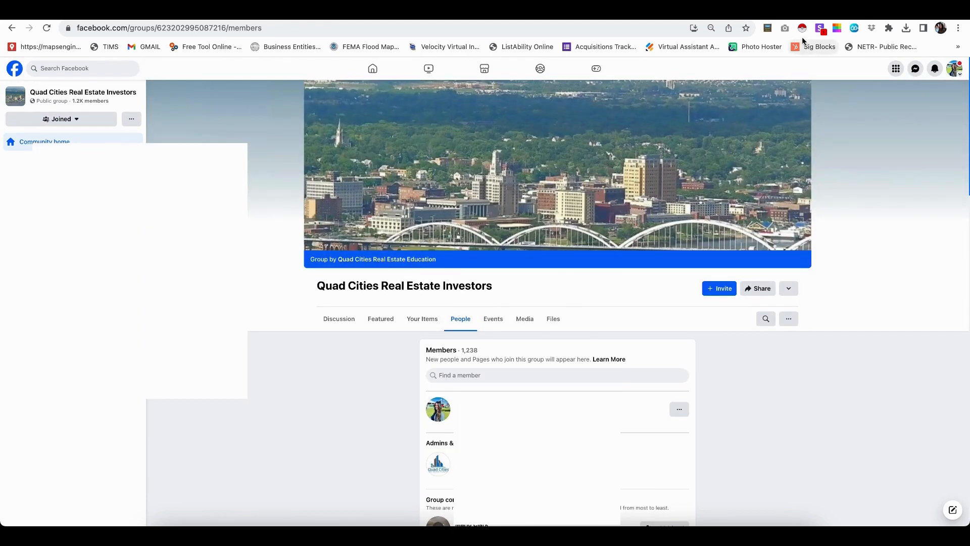
- Launch Instant Data Scraper on the members page and review the detected 20-row member table
{"action": "left_click", "coordinate": [801, 28]}
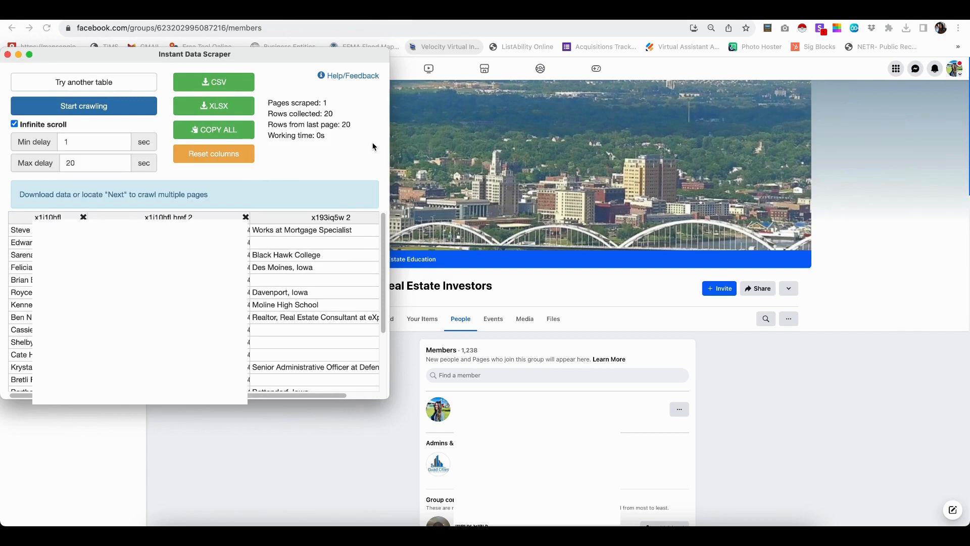
{"action": "mouse_move", "coordinate": [563, 390]}
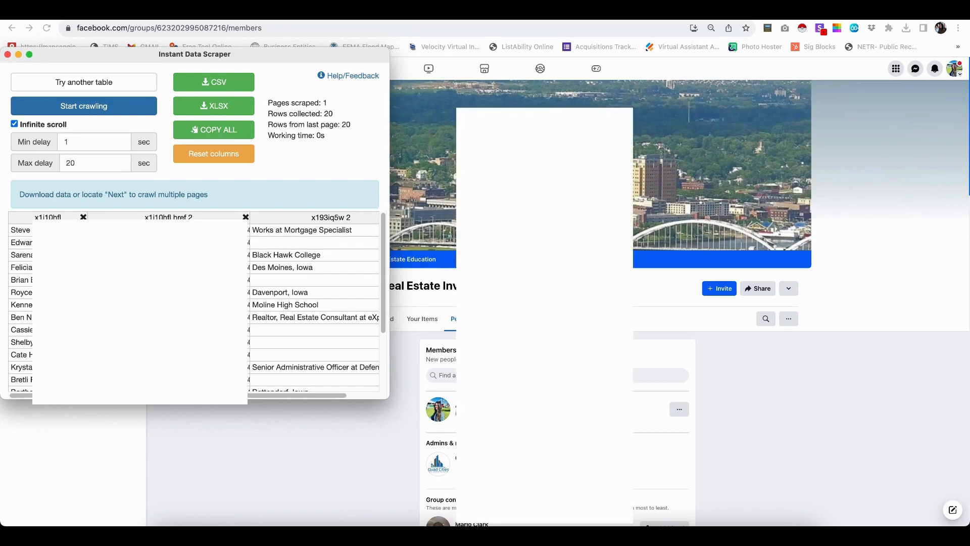
{"action": "scroll", "scroll_direction": "down", "scroll_amount": 3}
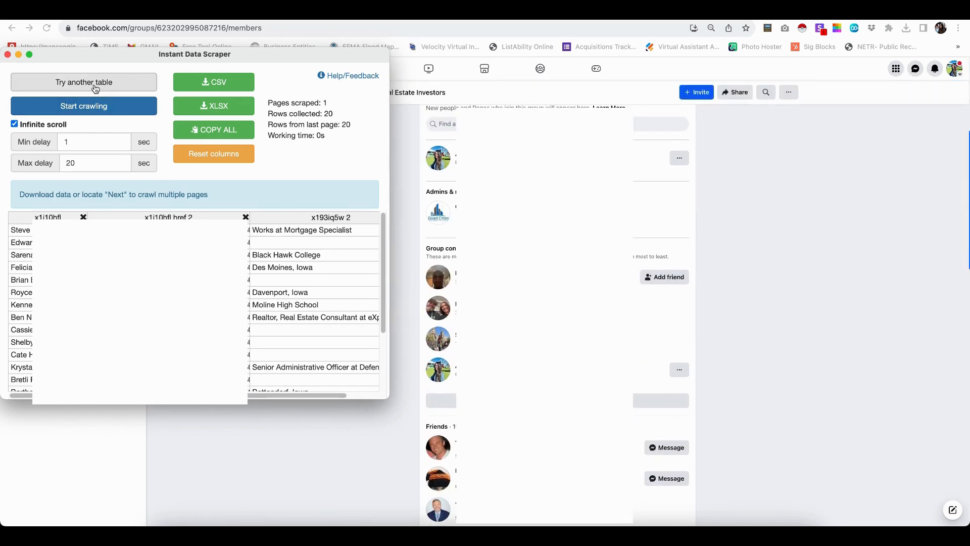
{"action": "mouse_move", "coordinate": [674, 165]}
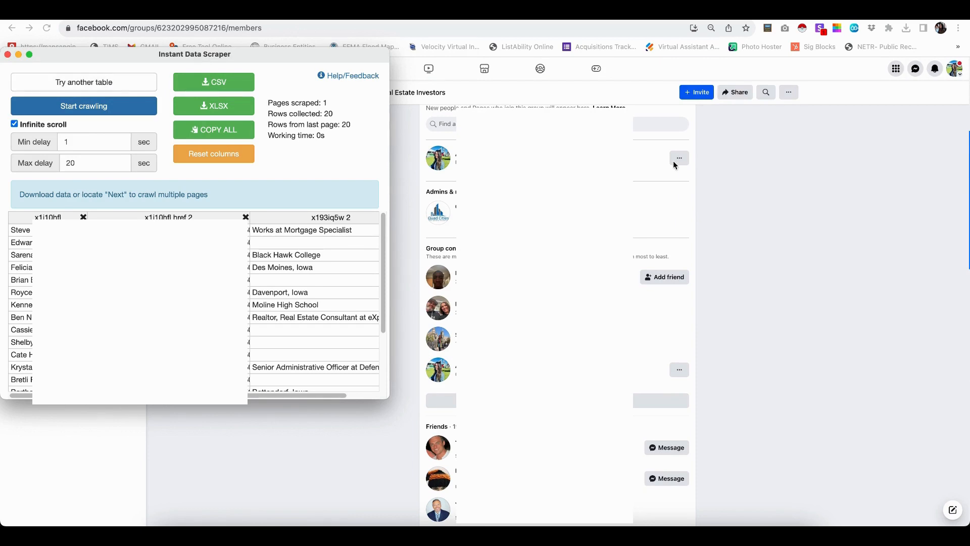
{"action": "mouse_move", "coordinate": [674, 166]}
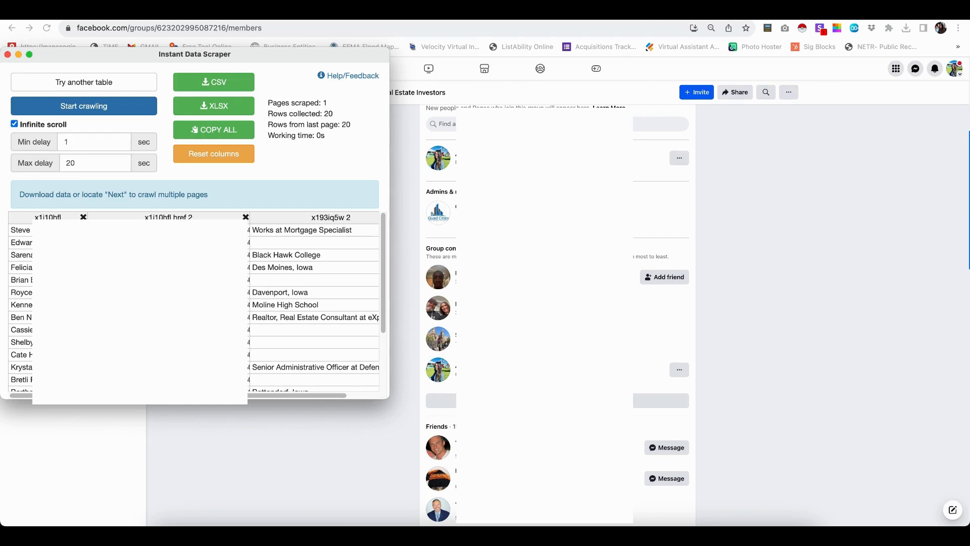
{"action": "mouse_move", "coordinate": [351, 236]}
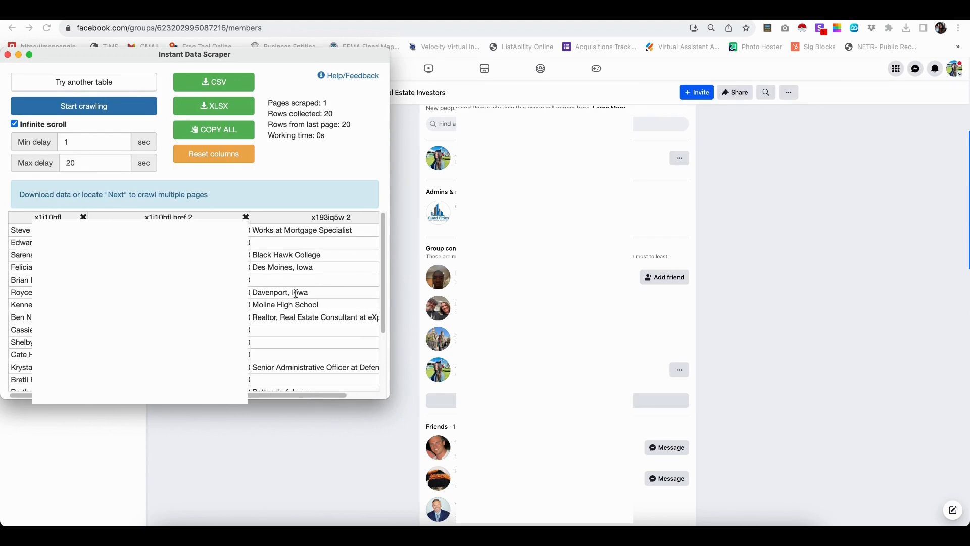
{"action": "mouse_move", "coordinate": [294, 293]}
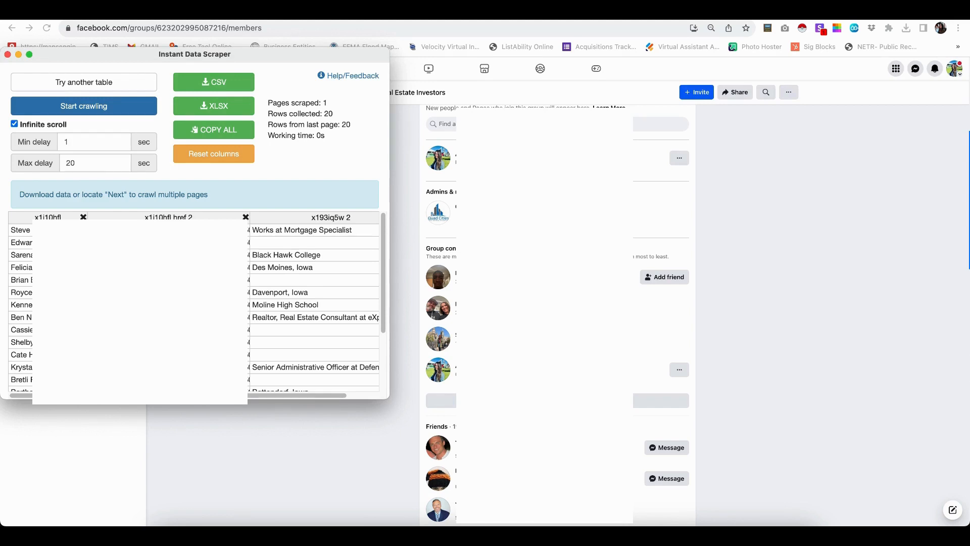
{"action": "mouse_move", "coordinate": [371, 355]}
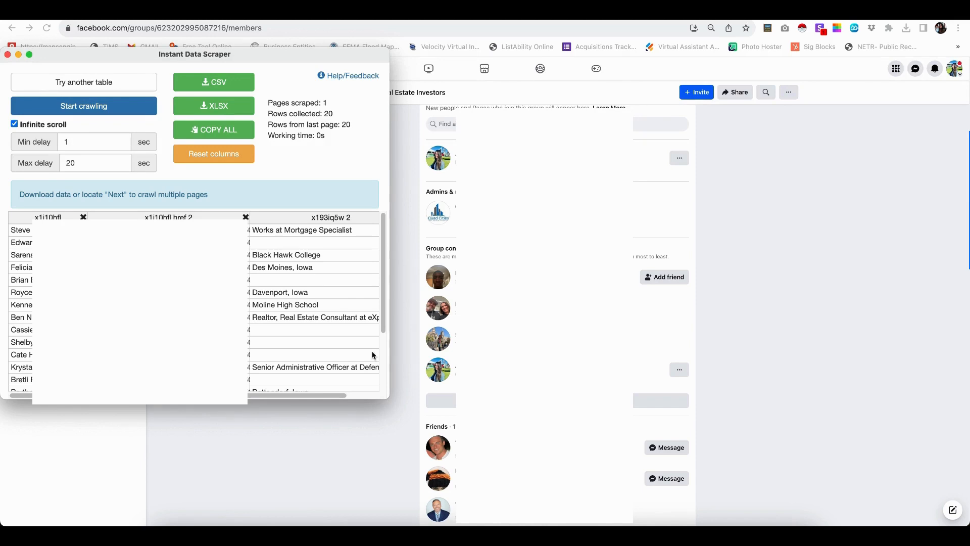
{"action": "mouse_move", "coordinate": [320, 357]}
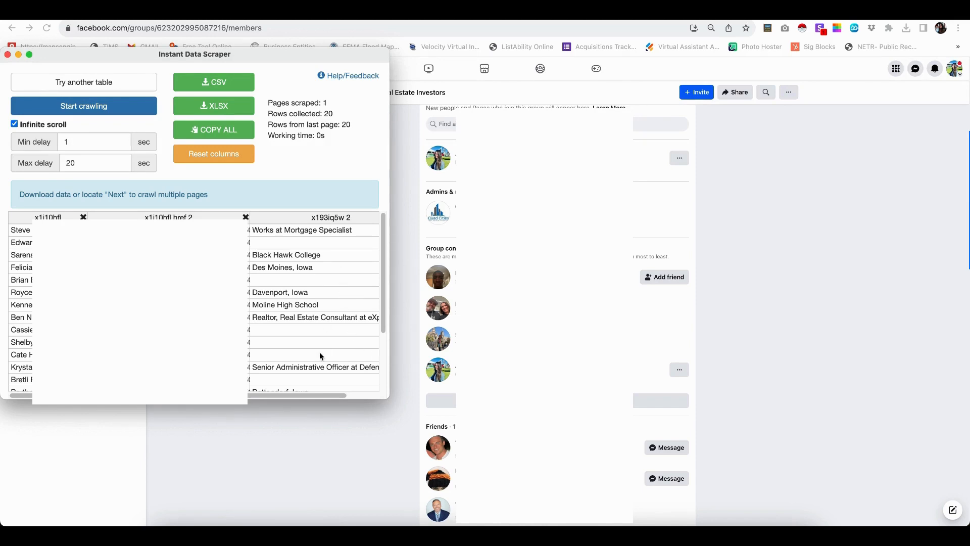
{"action": "mouse_move", "coordinate": [320, 357]}
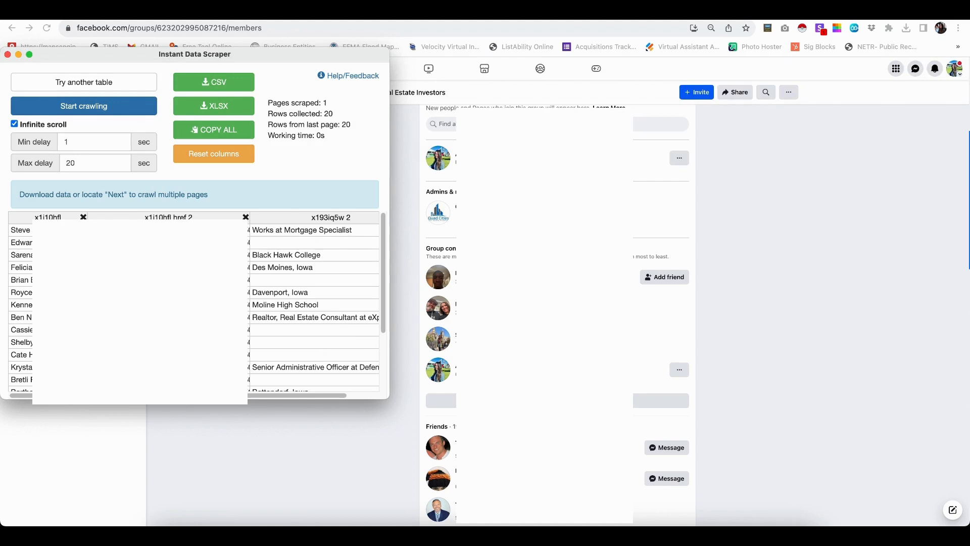
{"action": "mouse_move", "coordinate": [304, 381]}
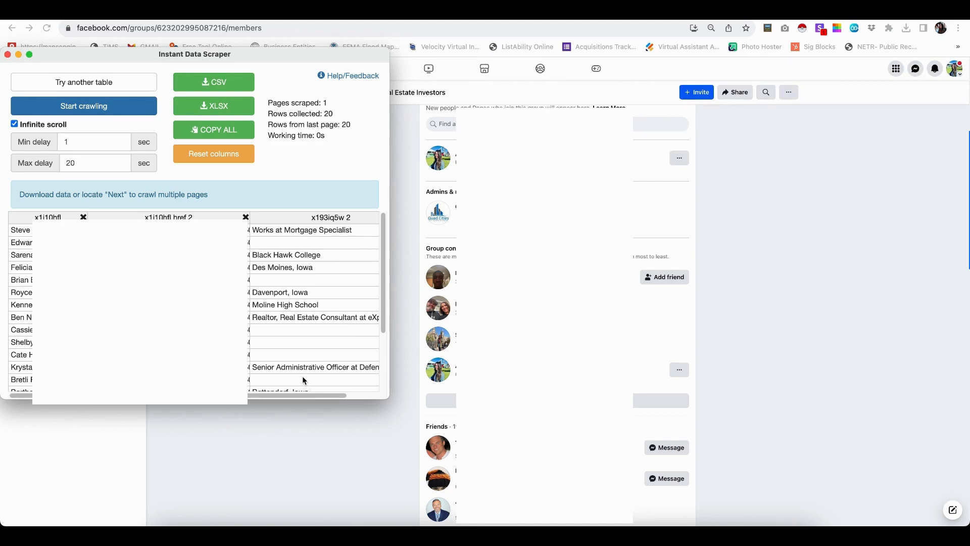
{"action": "mouse_move", "coordinate": [292, 331]}
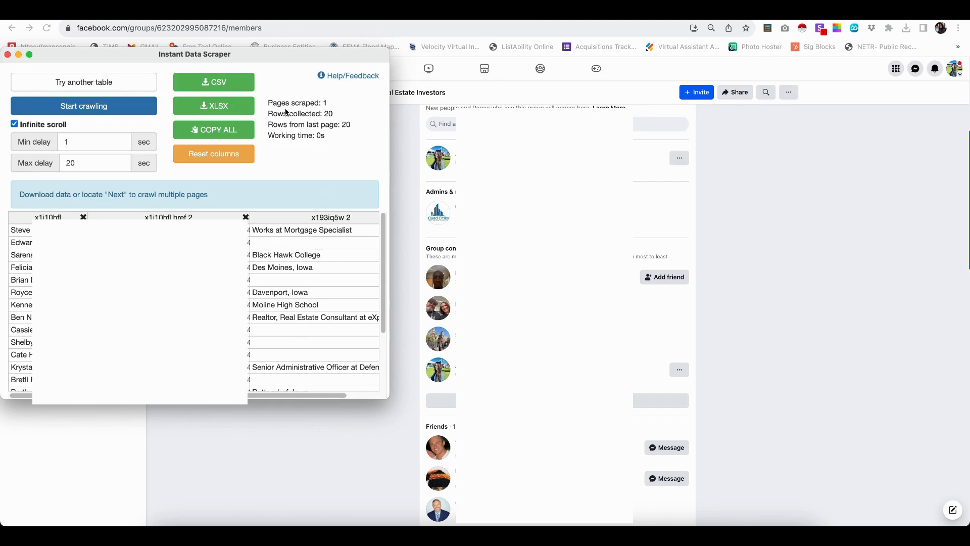
{"action": "mouse_move", "coordinate": [341, 116]}
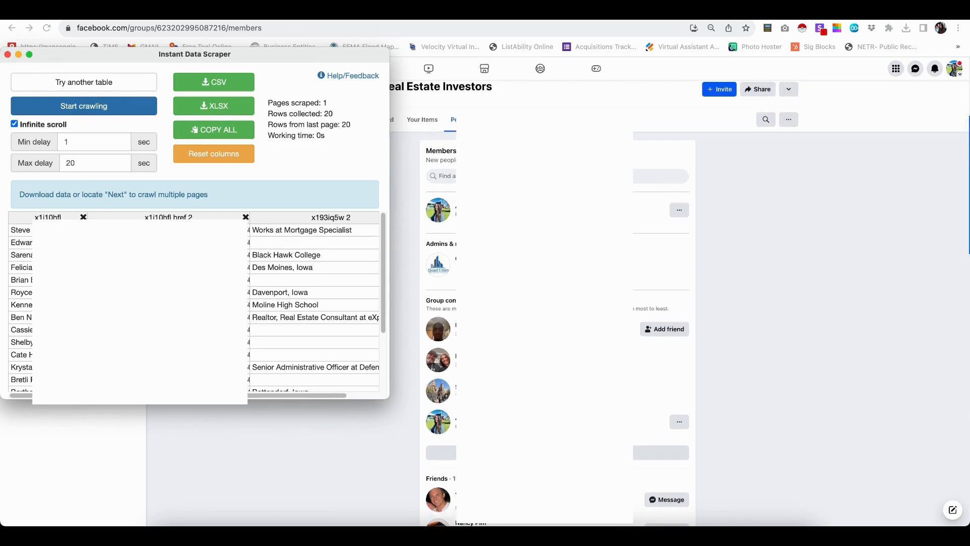
{"action": "mouse_move", "coordinate": [440, 149]}
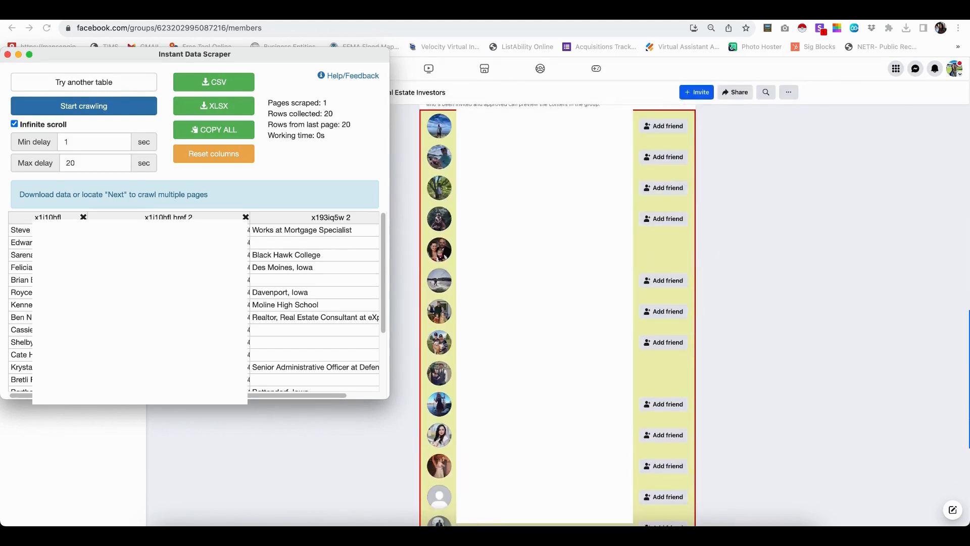
{"action": "scroll", "scroll_direction": "down", "scroll_amount": 3}
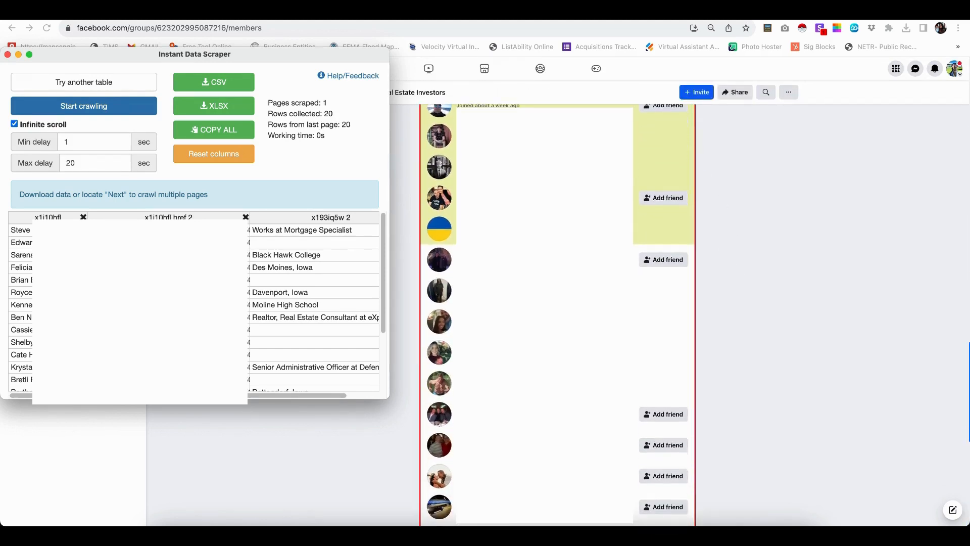
{"action": "scroll", "scroll_direction": "down", "scroll_amount": 3}
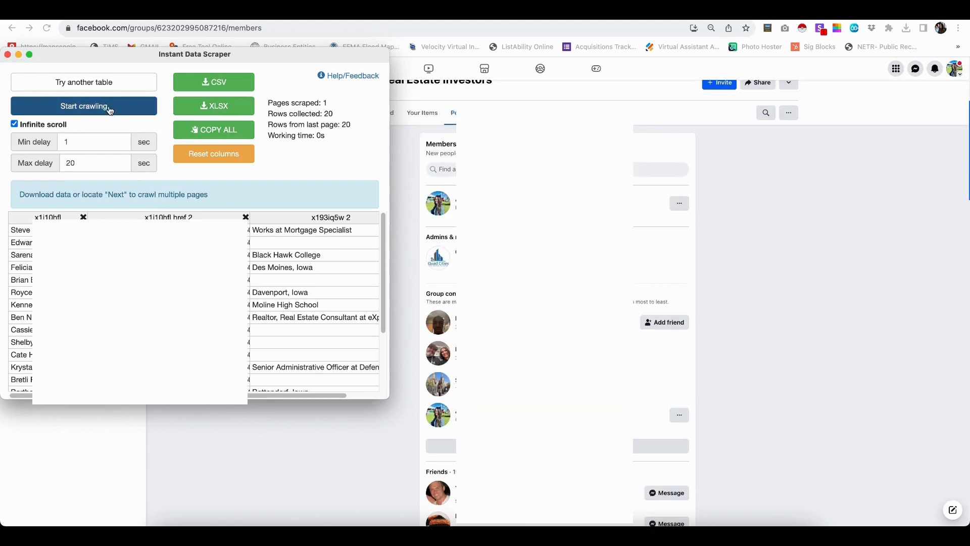
- Start crawling the scrolling members list, collect 241 rows over 12 pages, then stop crawling
{"action": "left_click", "coordinate": [84, 106]}
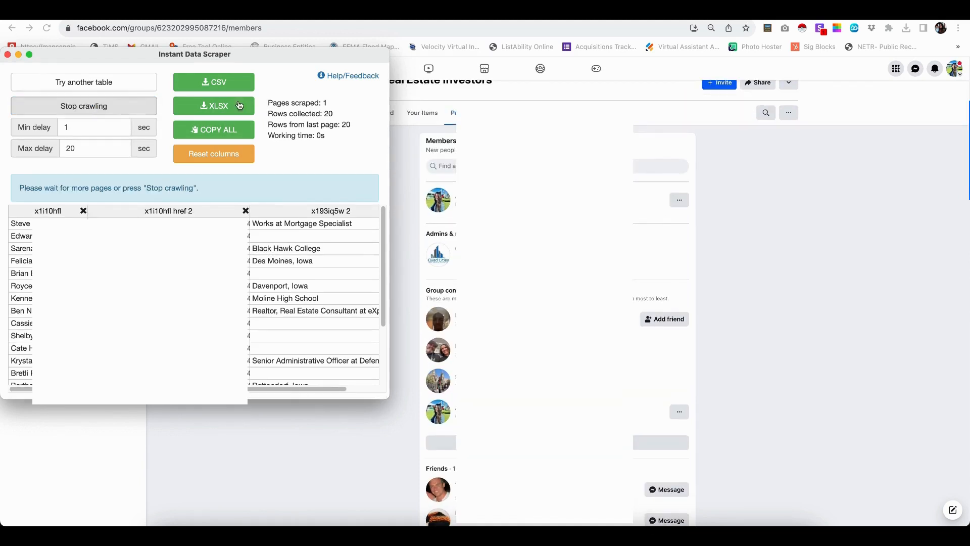
{"action": "scroll", "scroll_direction": "down", "scroll_amount": 3}
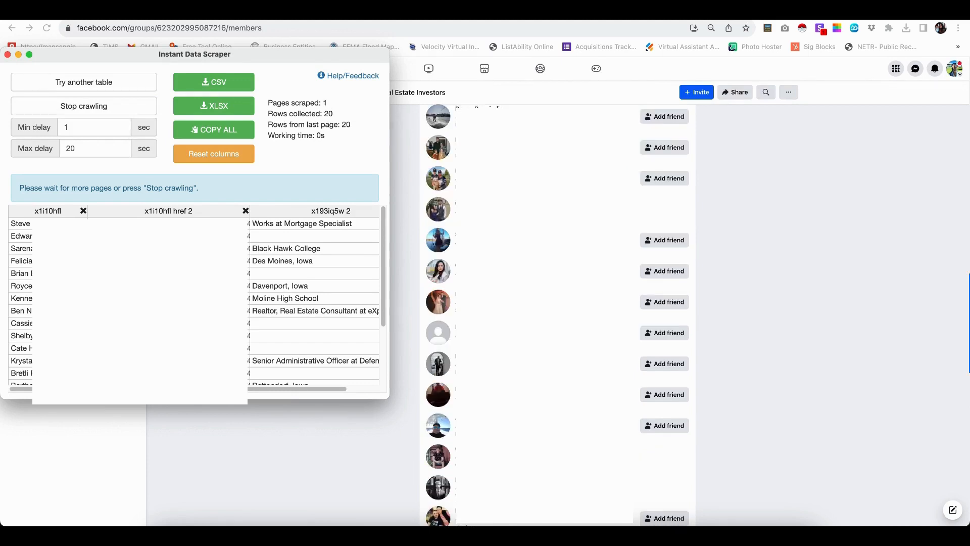
{"action": "scroll", "scroll_direction": "down", "scroll_amount": 3}
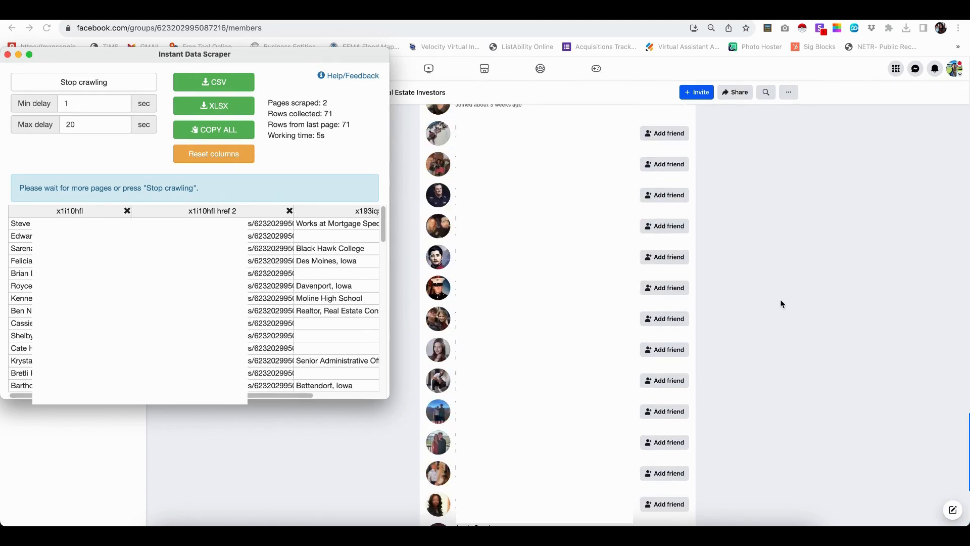
{"action": "scroll", "scroll_direction": "down", "scroll_amount": 3}
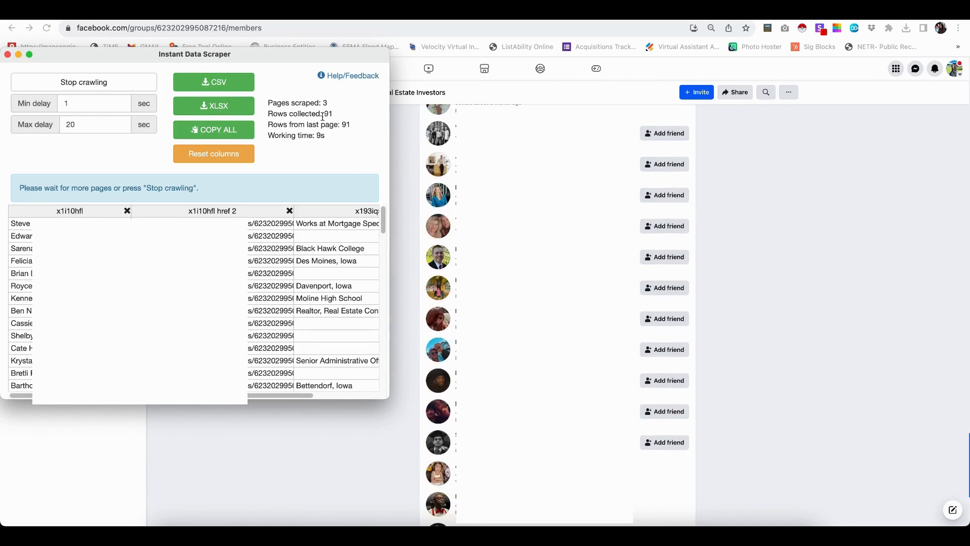
{"action": "scroll", "scroll_direction": "down", "scroll_amount": 3}
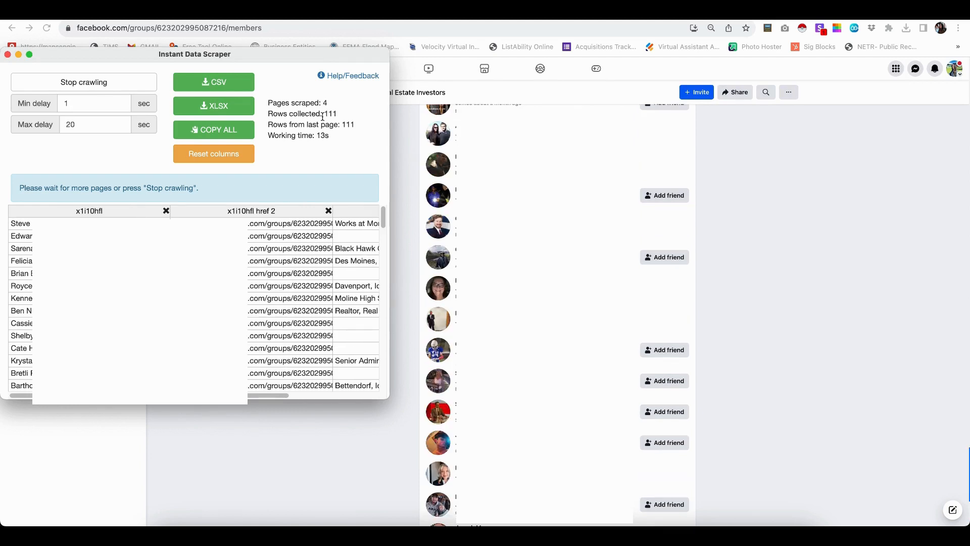
{"action": "scroll", "scroll_direction": "down", "scroll_amount": 3}
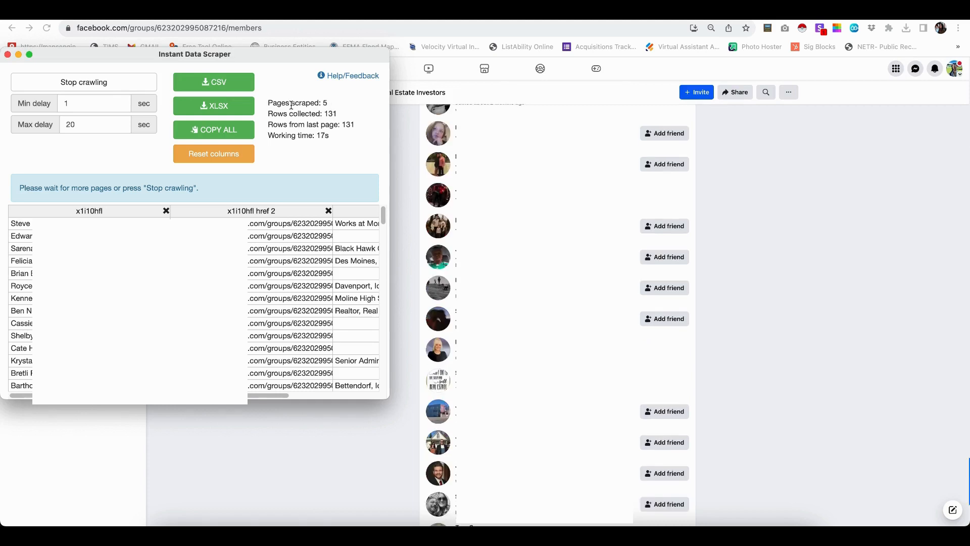
{"action": "scroll", "scroll_direction": "down", "scroll_amount": 3}
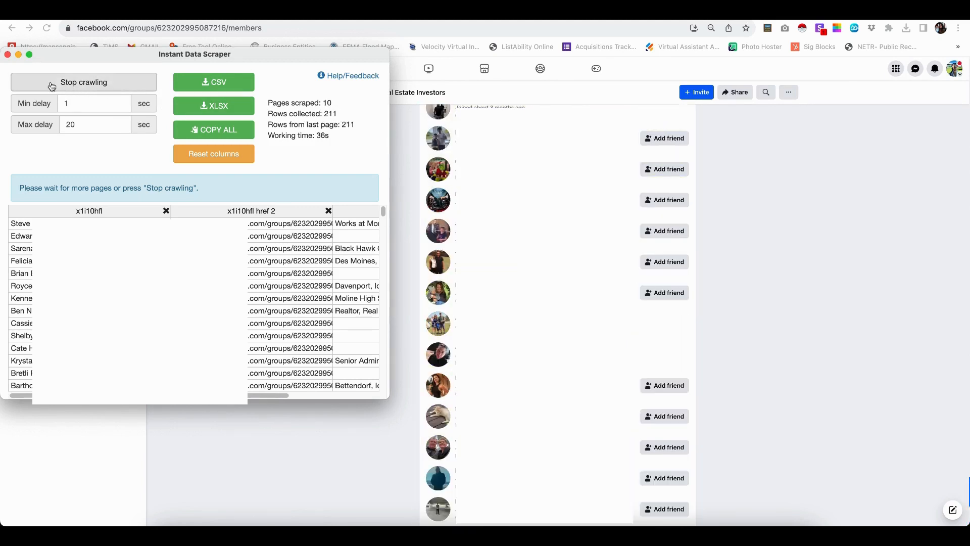
{"action": "mouse_move", "coordinate": [286, 172]}
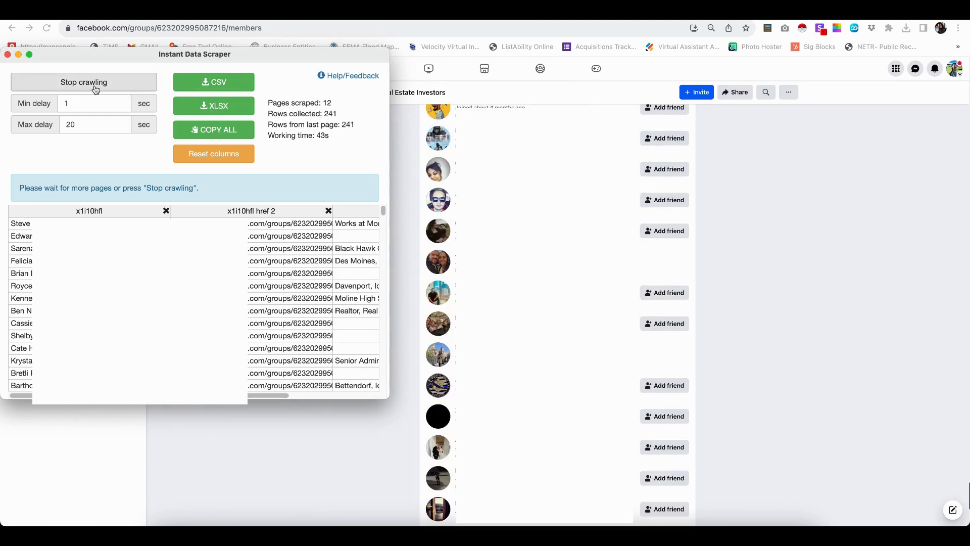
{"action": "left_click", "coordinate": [84, 82]}
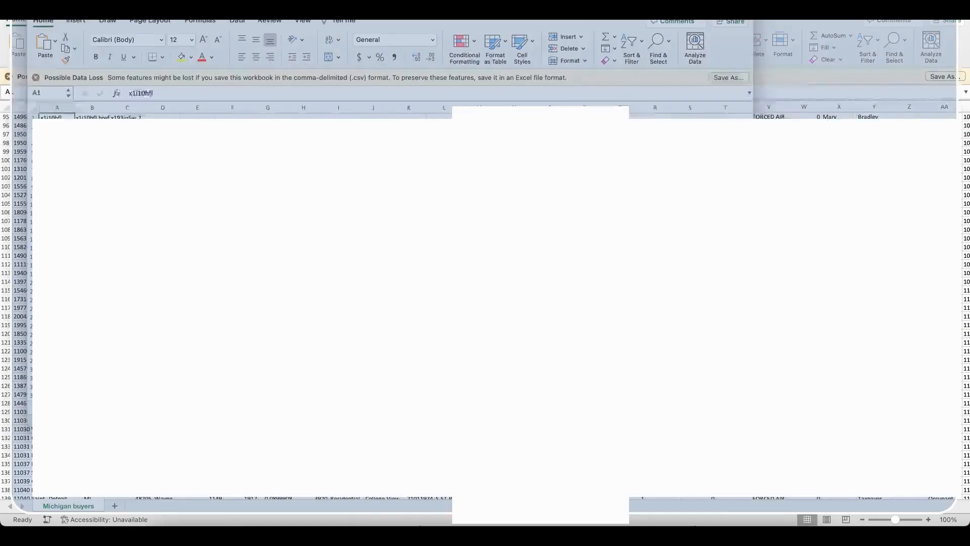
- Switch to the exported sheet and rename the first two headings to Name and Facebook Profile
{"action": "left_click", "coordinate": [62, 506]}
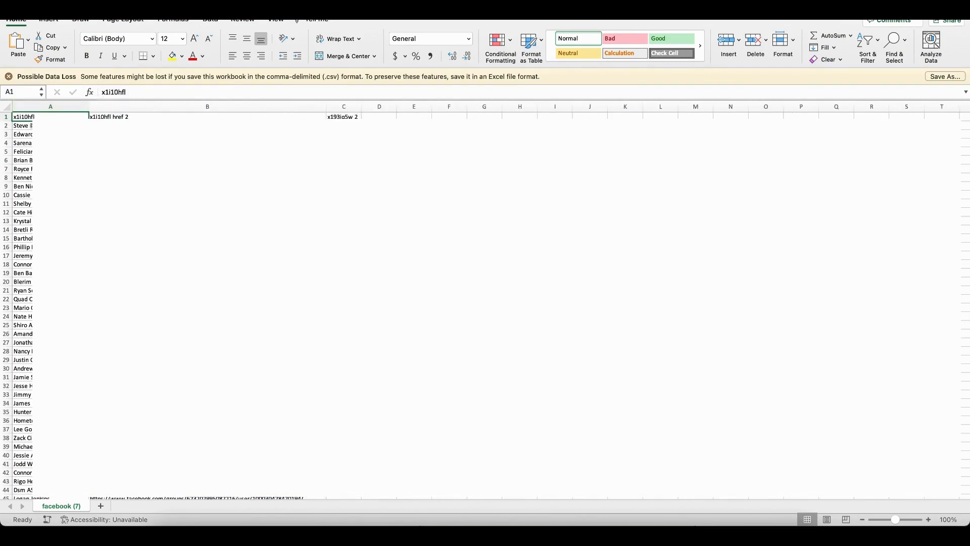
{"action": "left_click", "coordinate": [207, 116]}
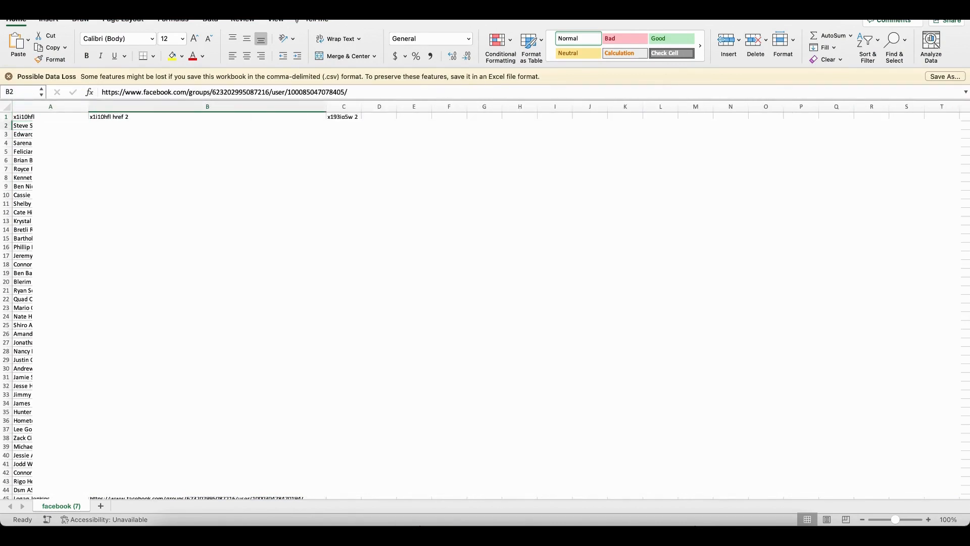
{"action": "left_click", "coordinate": [50, 117]}
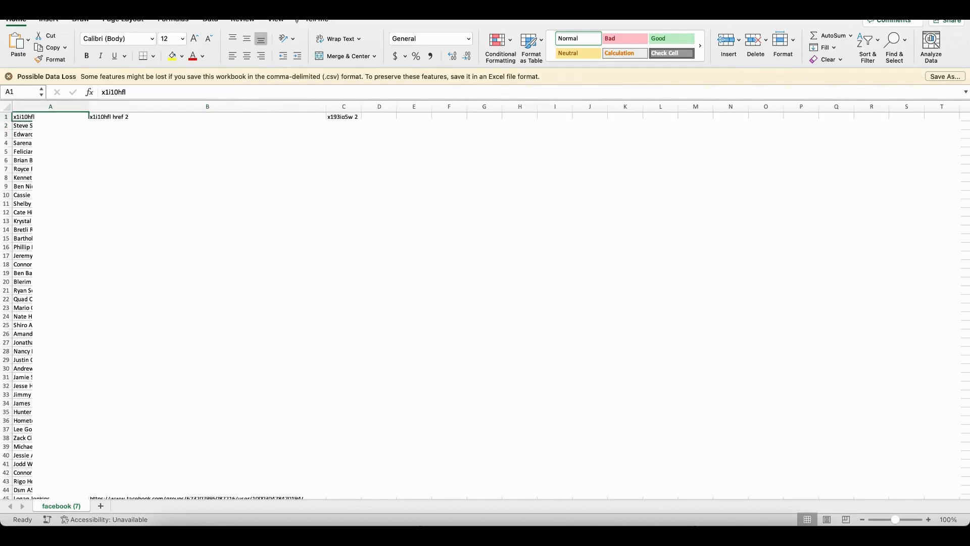
{"action": "left_click", "coordinate": [207, 117]}
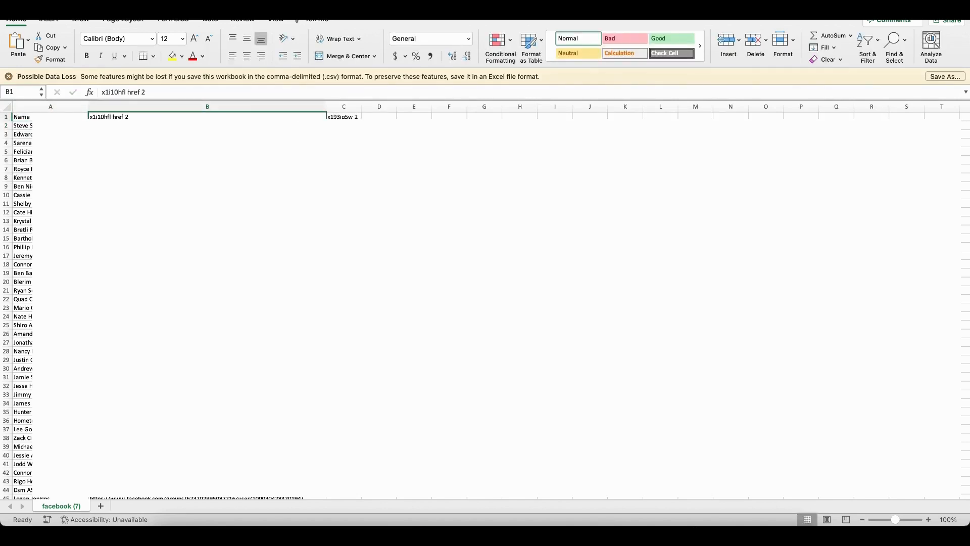
{"action": "type", "text": "Facebook Profile"}
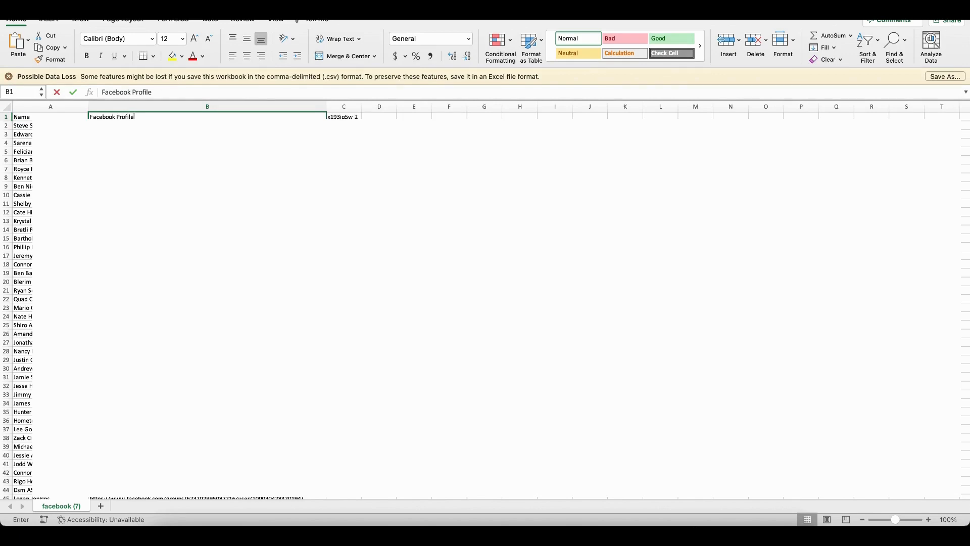
- Rename the third heading to Information and copy the first member's profile link
{"action": "left_click", "coordinate": [344, 116]}
{"action": "type", "text": "Information"}
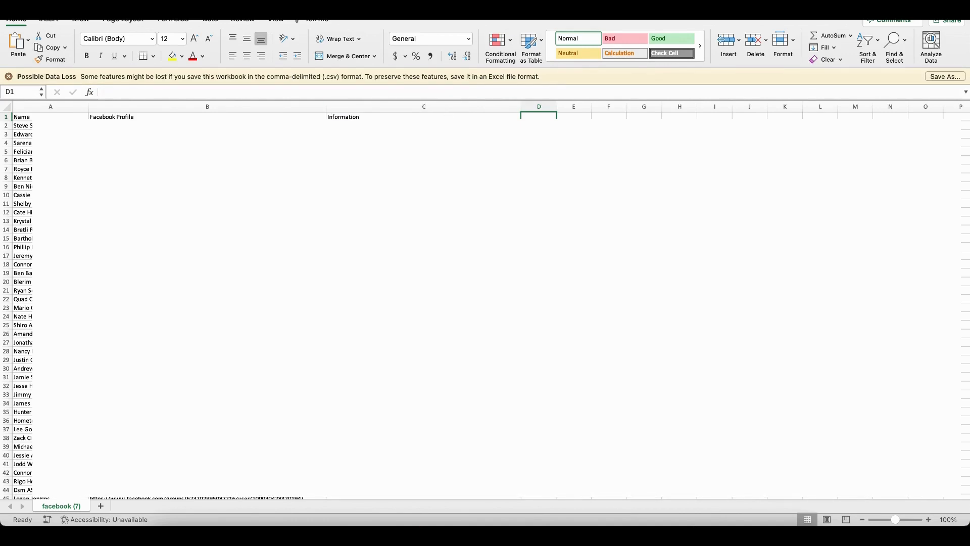
{"action": "left_click", "coordinate": [206, 125]}
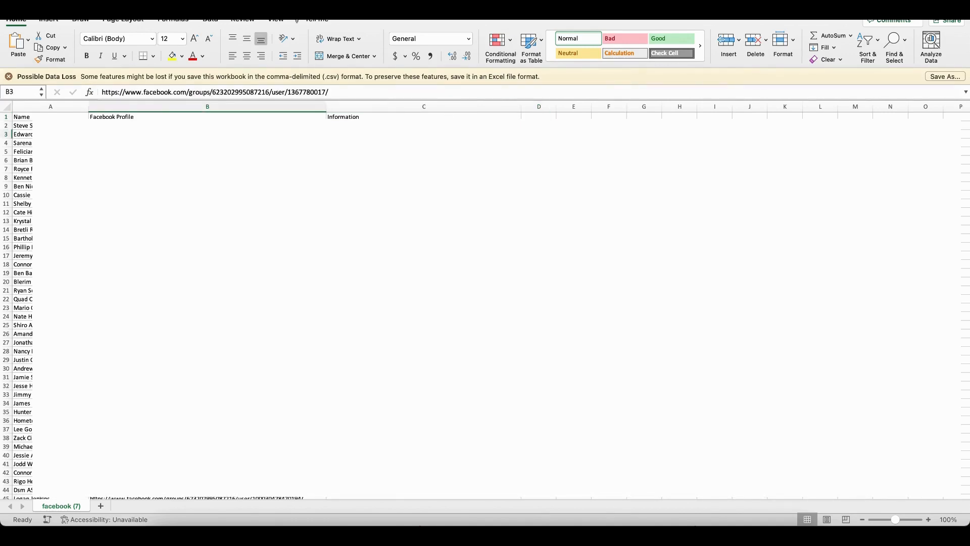
{"action": "left_click", "coordinate": [208, 125]}
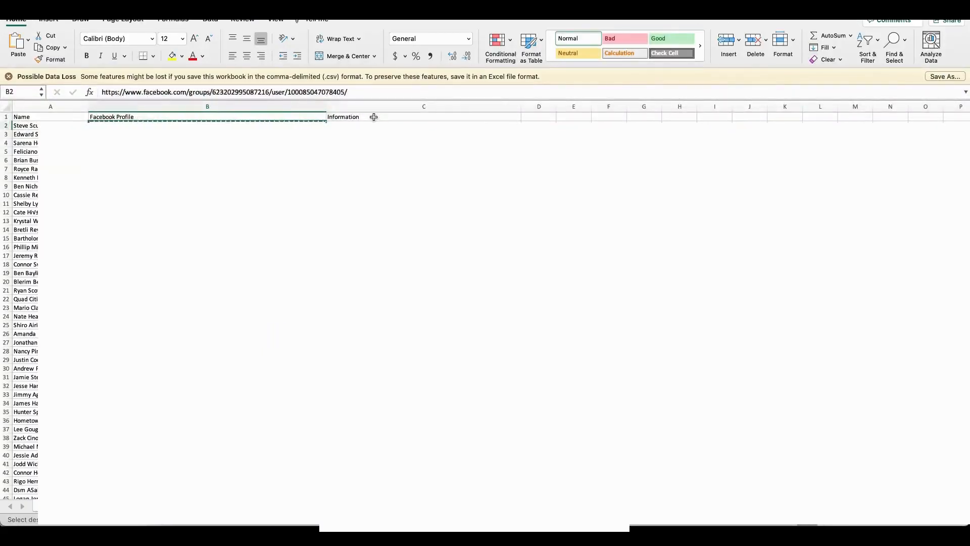
- Add a Direct Message heading in D1 after Information
{"action": "left_click", "coordinate": [538, 116]}
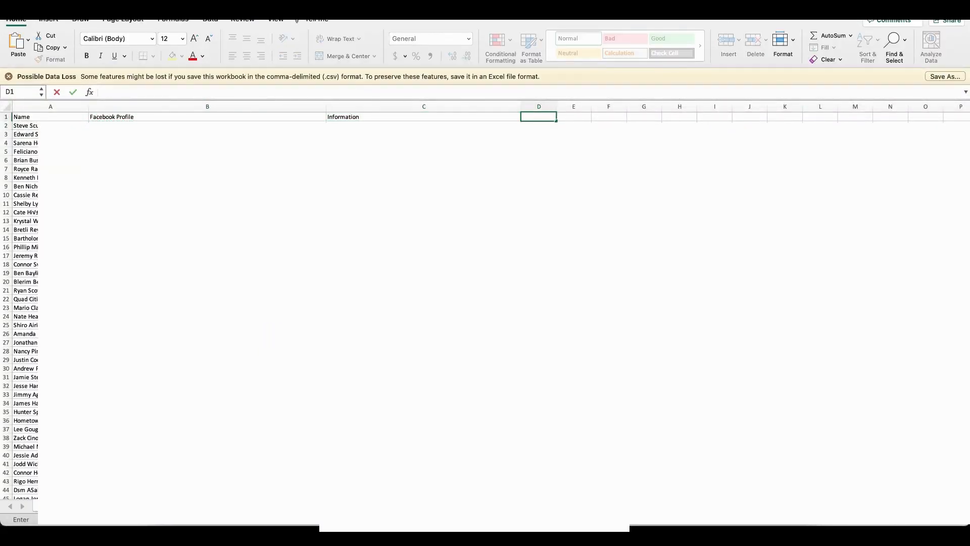
{"action": "type", "text": "Reac"}
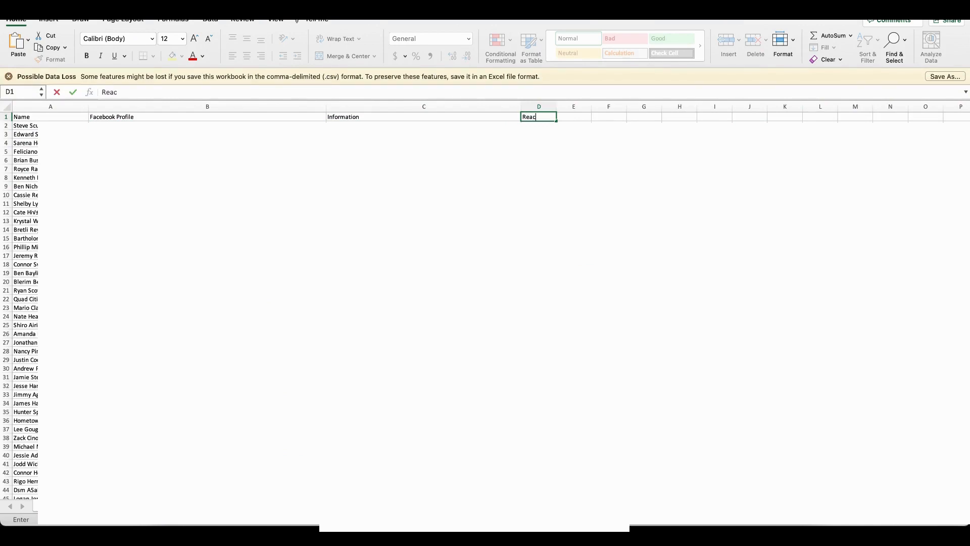
{"action": "key", "text": "Return"}
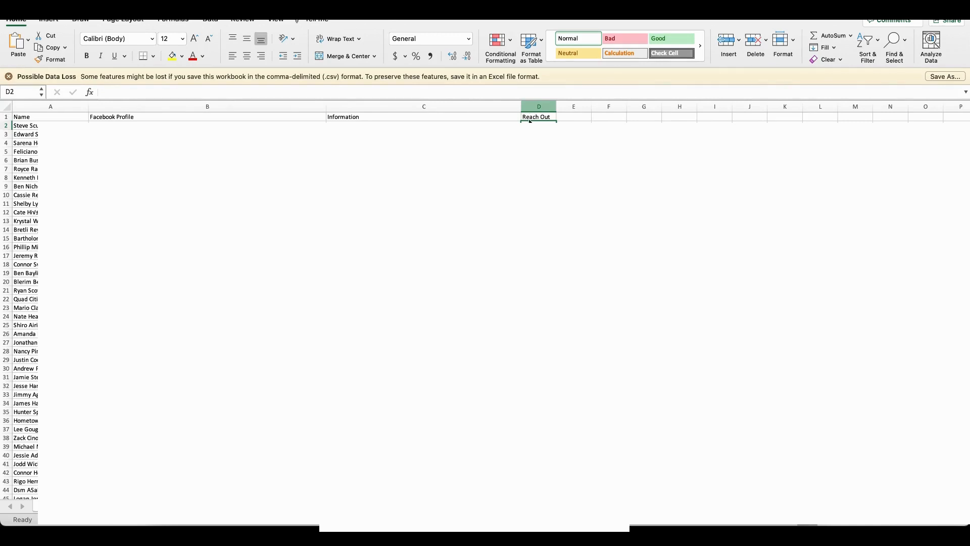
{"action": "type", "text": "Direct Message"}
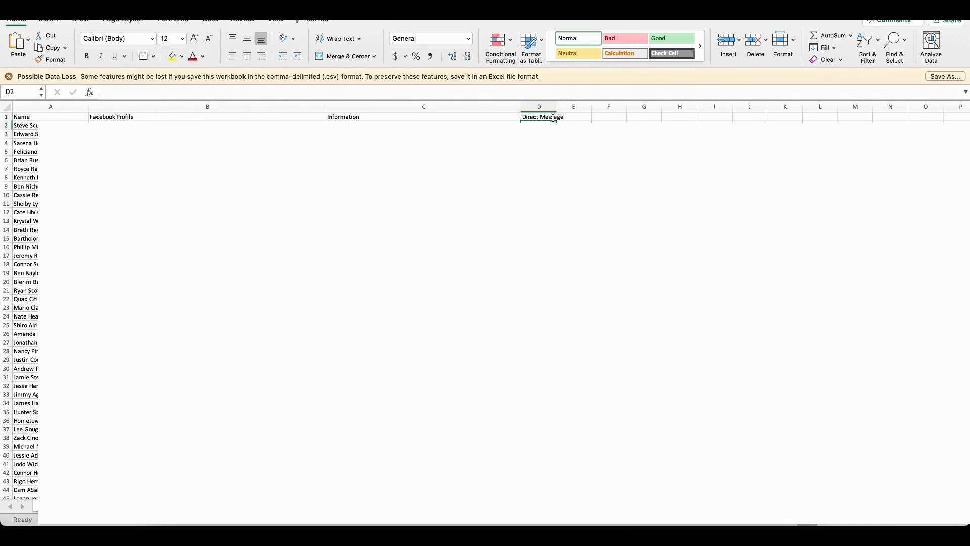
{"action": "left_click", "coordinate": [539, 134]}
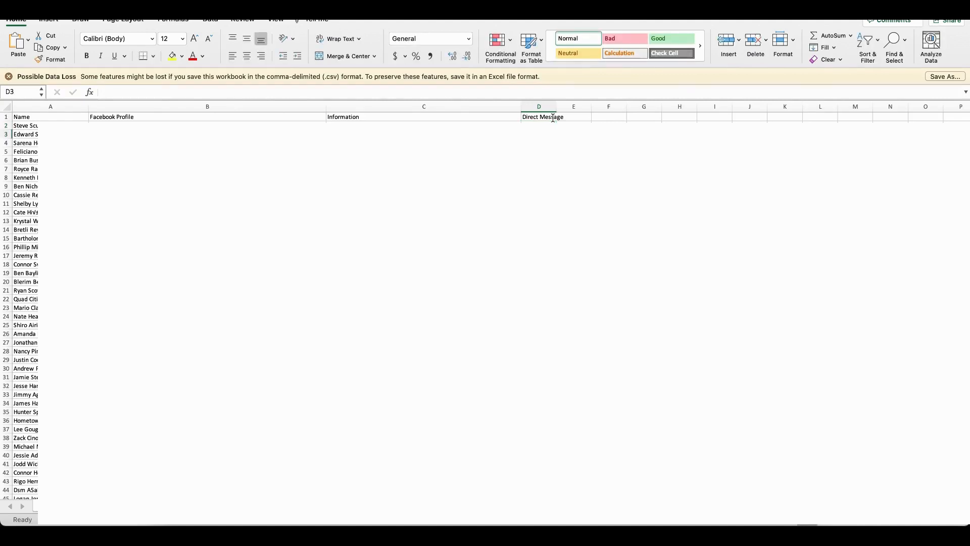
- Add the Phone and Email headings in the next columns
{"action": "left_click", "coordinate": [583, 116]}
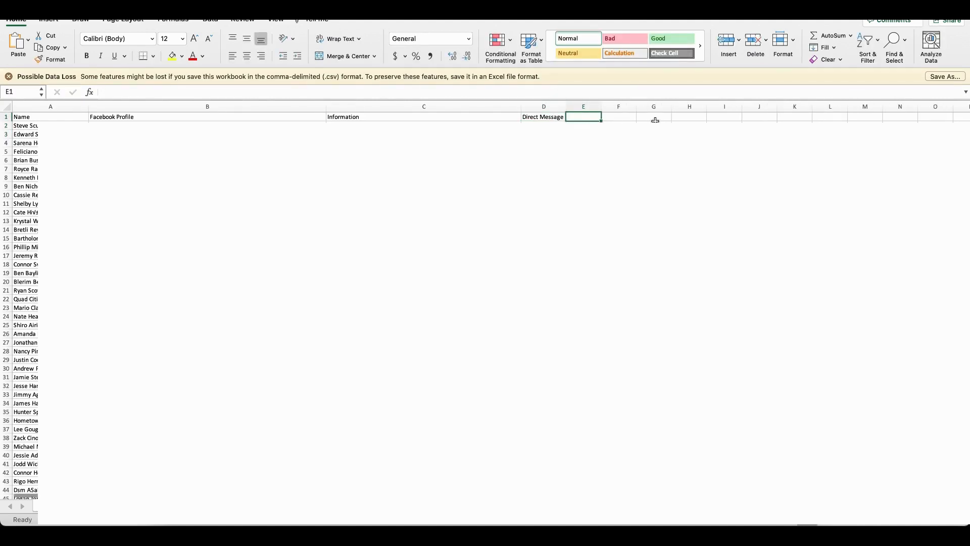
{"action": "type", "text": "Ema"}
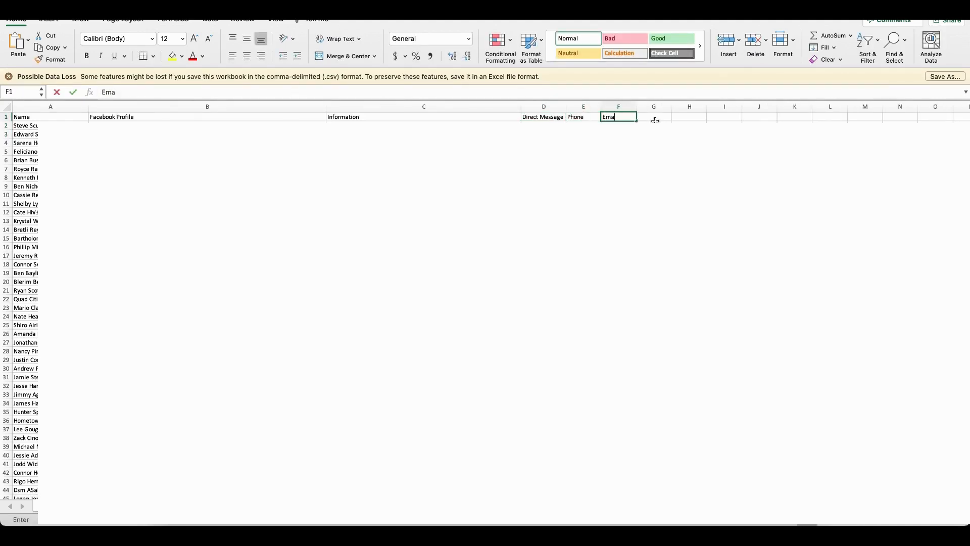
{"action": "key", "text": "Return"}
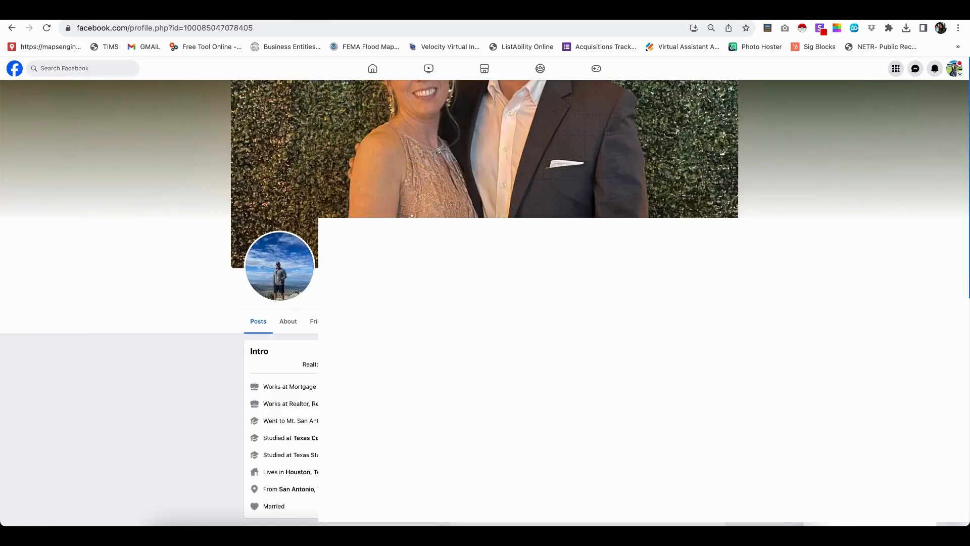
- Open the About section on the group member's Facebook profile
{"action": "scroll", "scroll_direction": "down", "scroll_amount": 3}
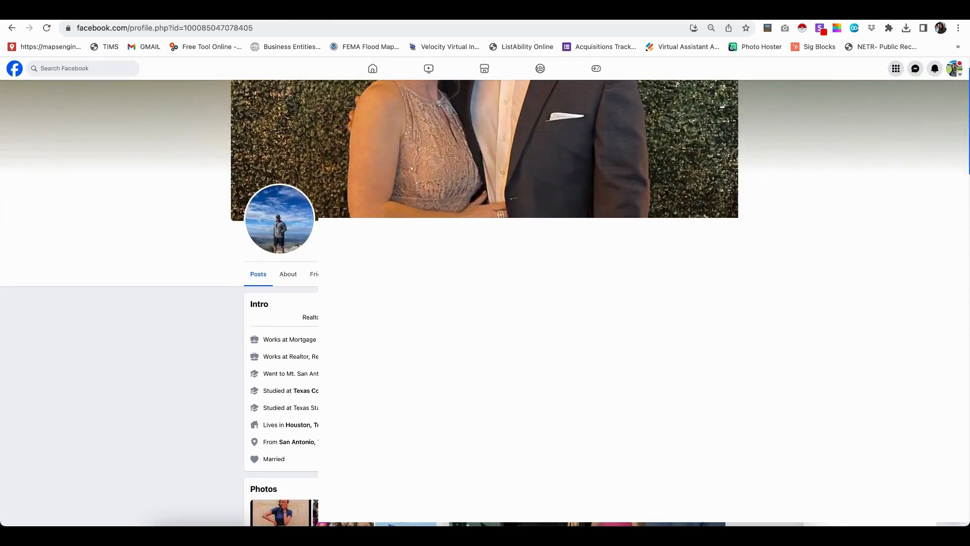
{"action": "left_click", "coordinate": [288, 274]}
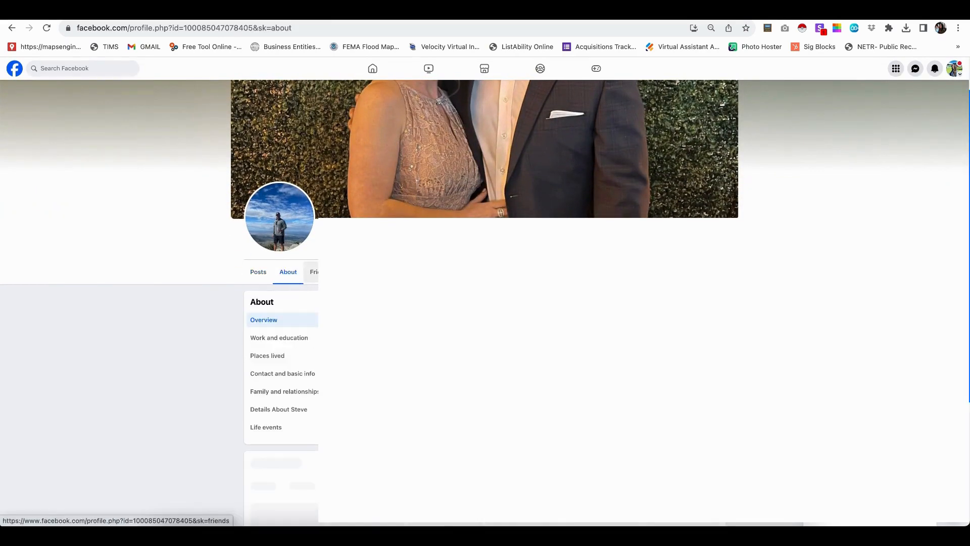
{"action": "left_click", "coordinate": [282, 373]}
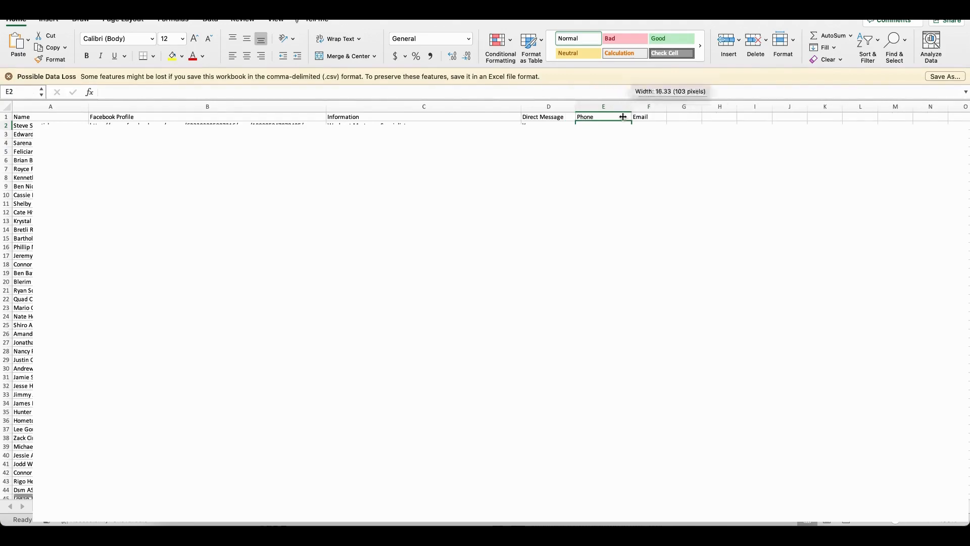
- Widen the Phone column and check the first member's Direct Message (Yes) and Email cells
{"action": "left_click", "coordinate": [649, 126]}
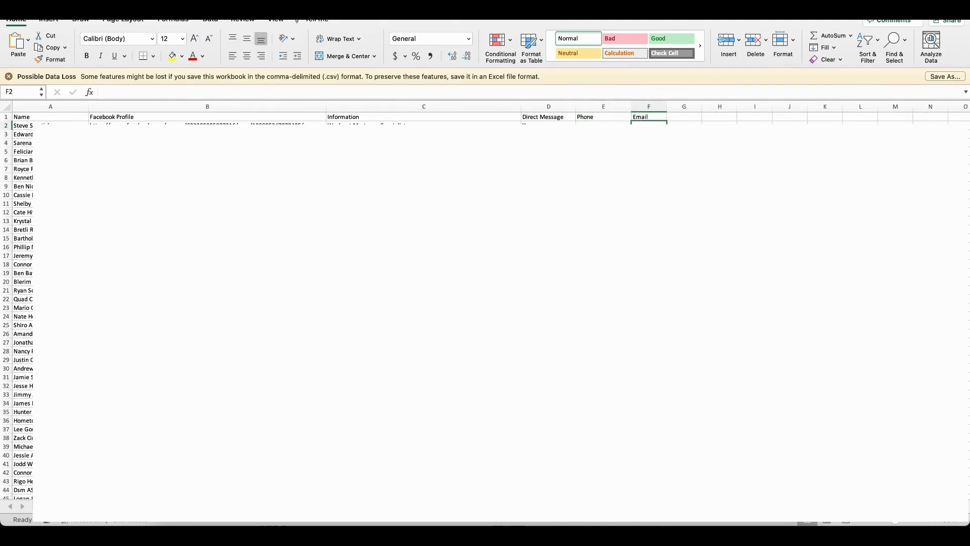
{"action": "left_click", "coordinate": [548, 125]}
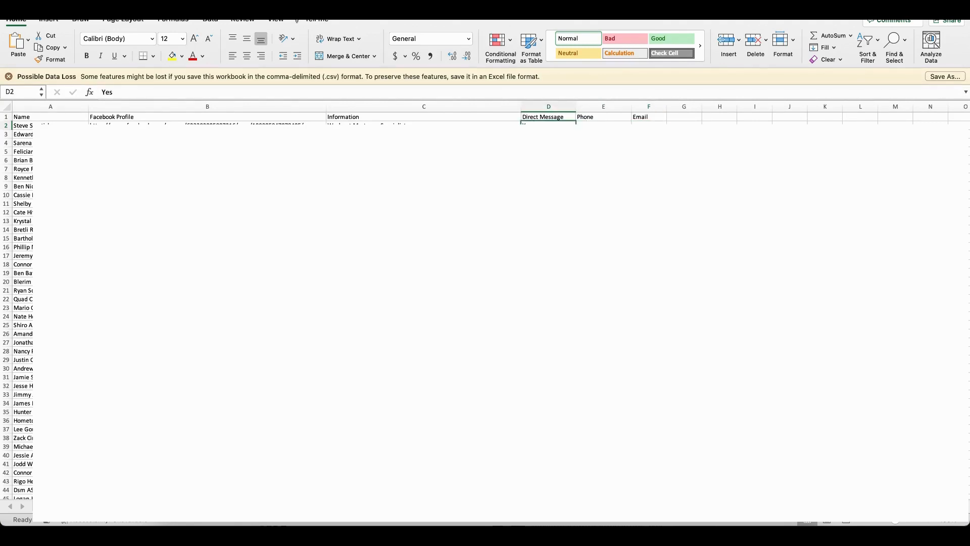
{"action": "left_click", "coordinate": [648, 126]}
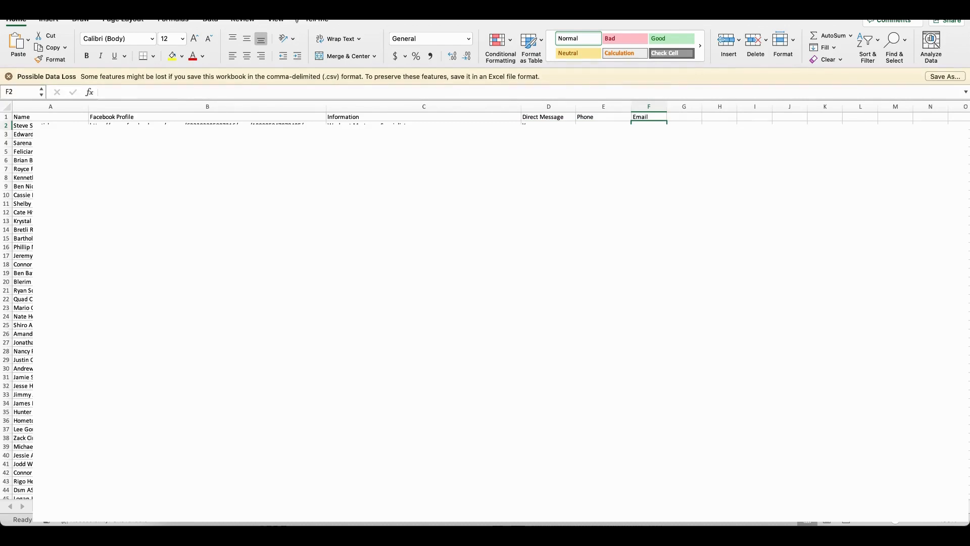
- Scroll through the member list and return to the top of the sheet
{"action": "scroll", "scroll_direction": "down", "scroll_amount": 3}
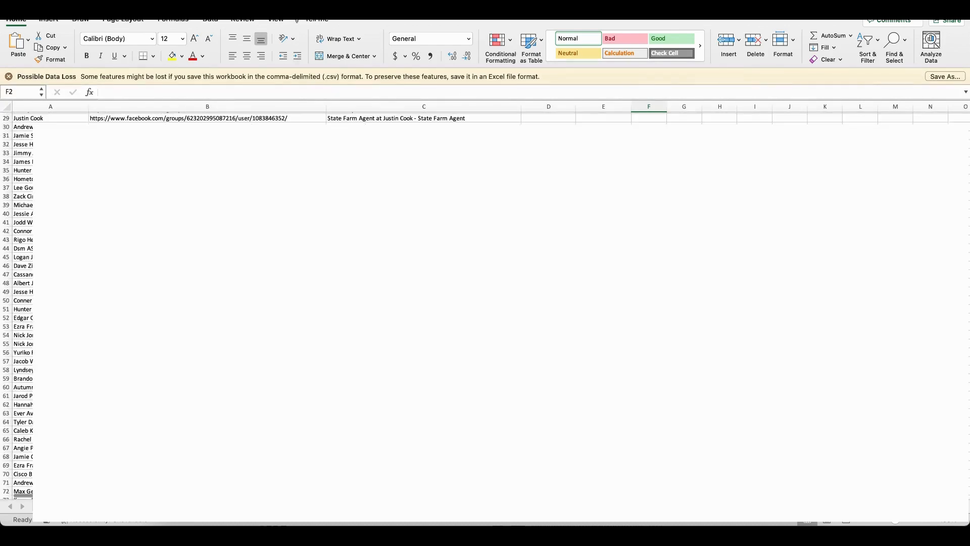
{"action": "scroll", "scroll_direction": "down", "scroll_amount": 3}
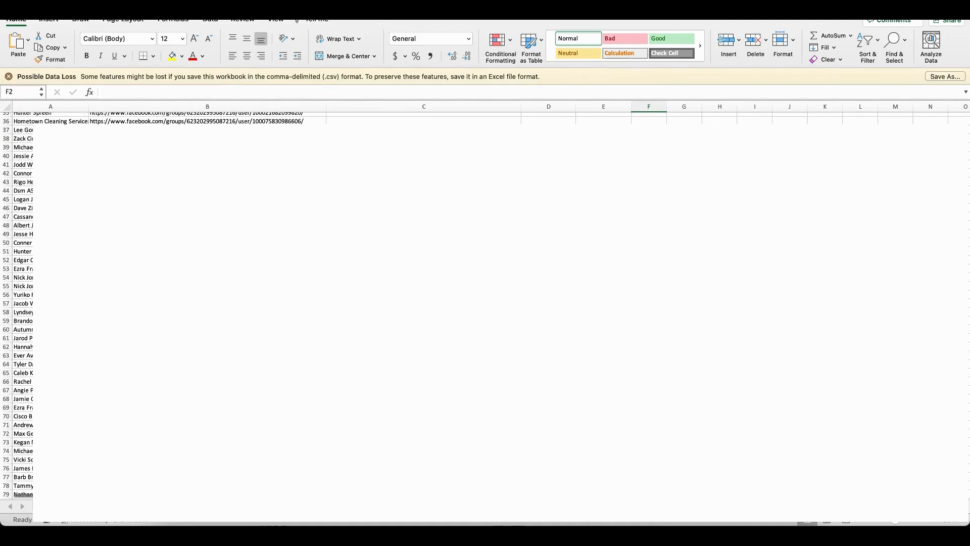
{"action": "scroll", "scroll_direction": "down", "scroll_amount": 3}
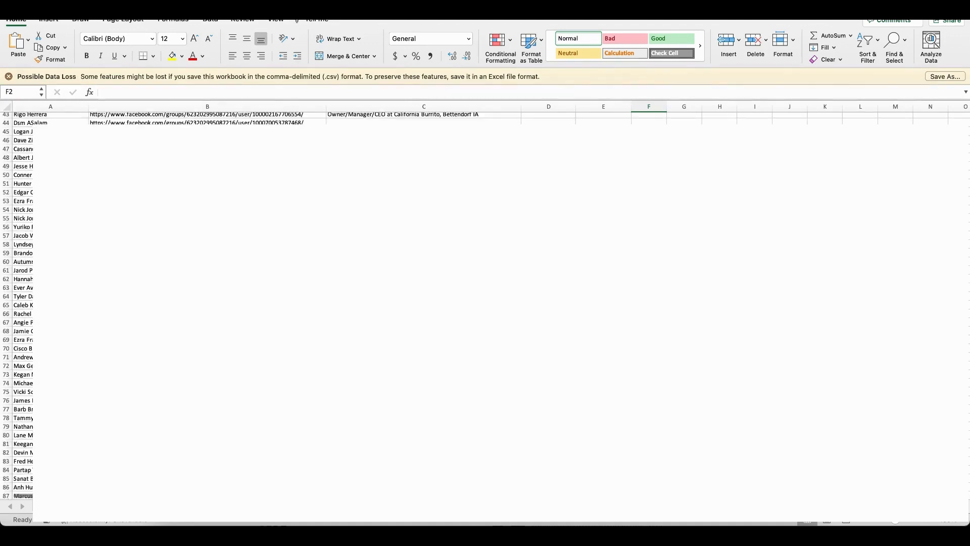
{"action": "scroll", "scroll_direction": "up", "scroll_amount": 3}
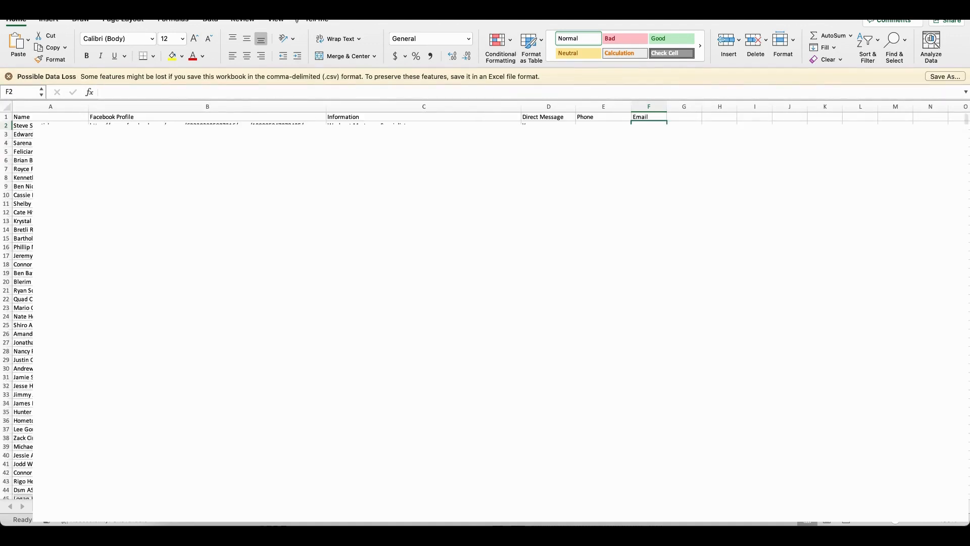
{"action": "mouse_move", "coordinate": [625, 73]}
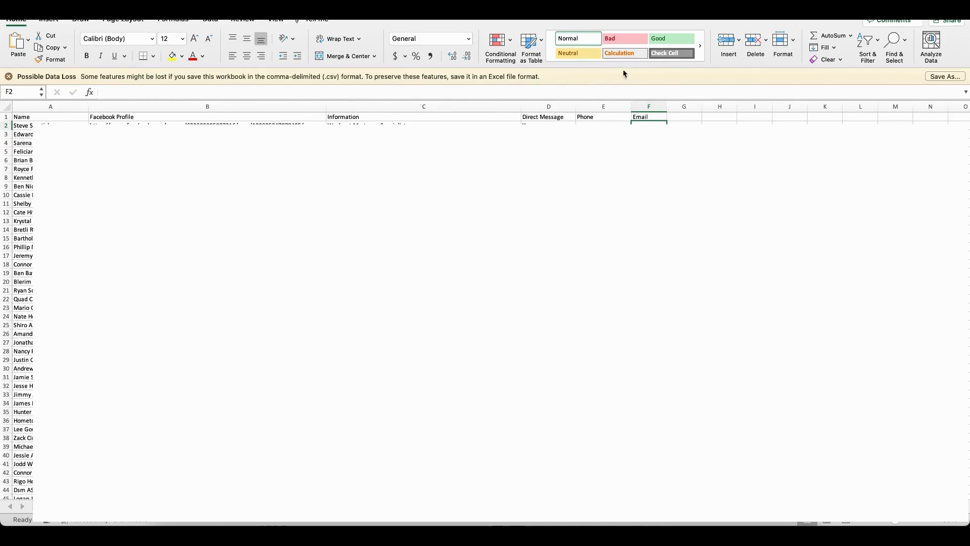